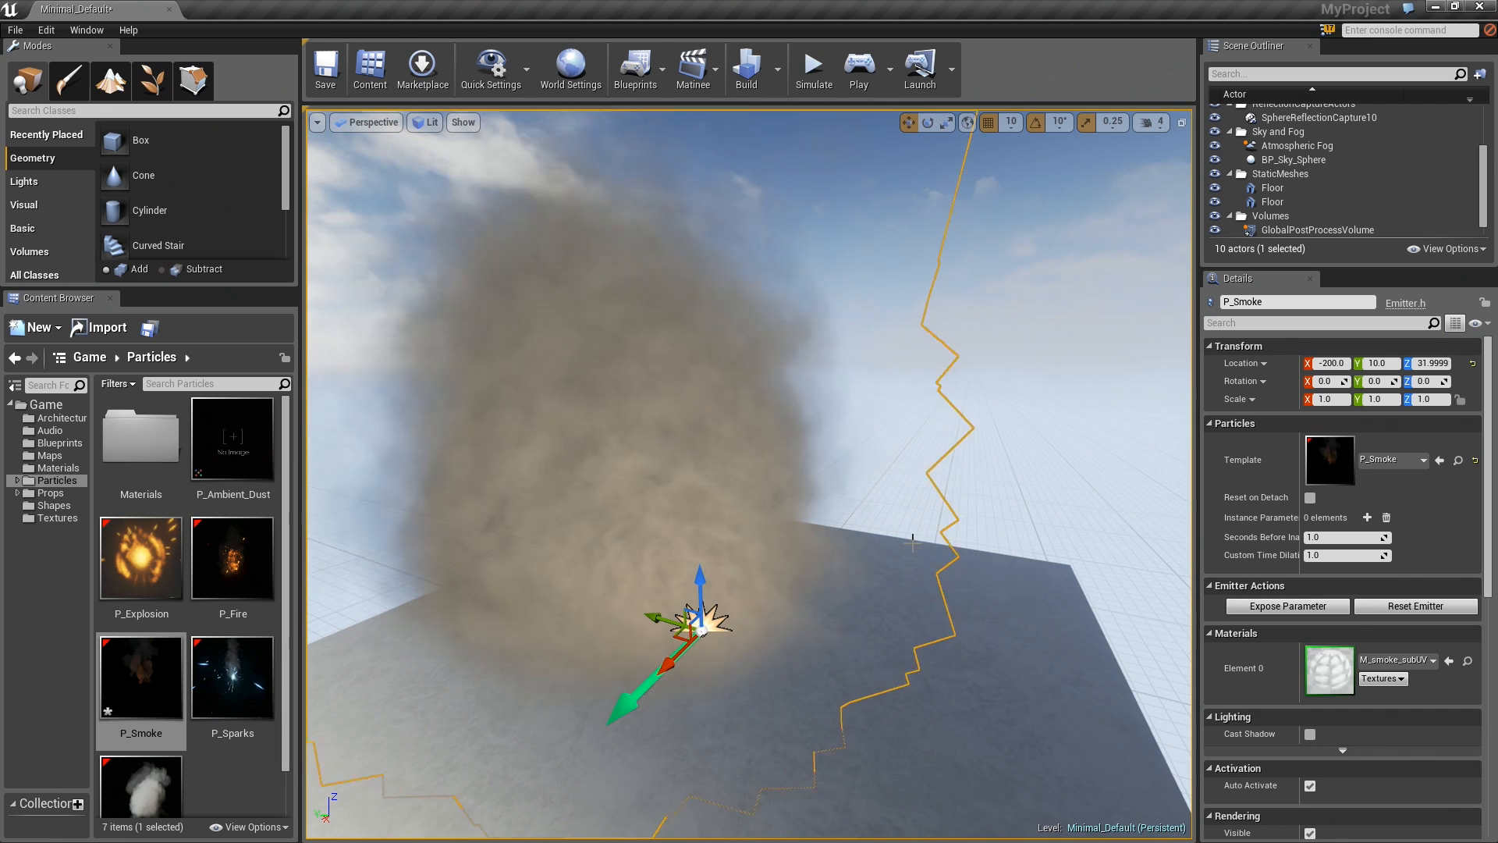
Step: Open the P_Smoke particle system from the Content Browser in Cascade
double_click(139, 677)
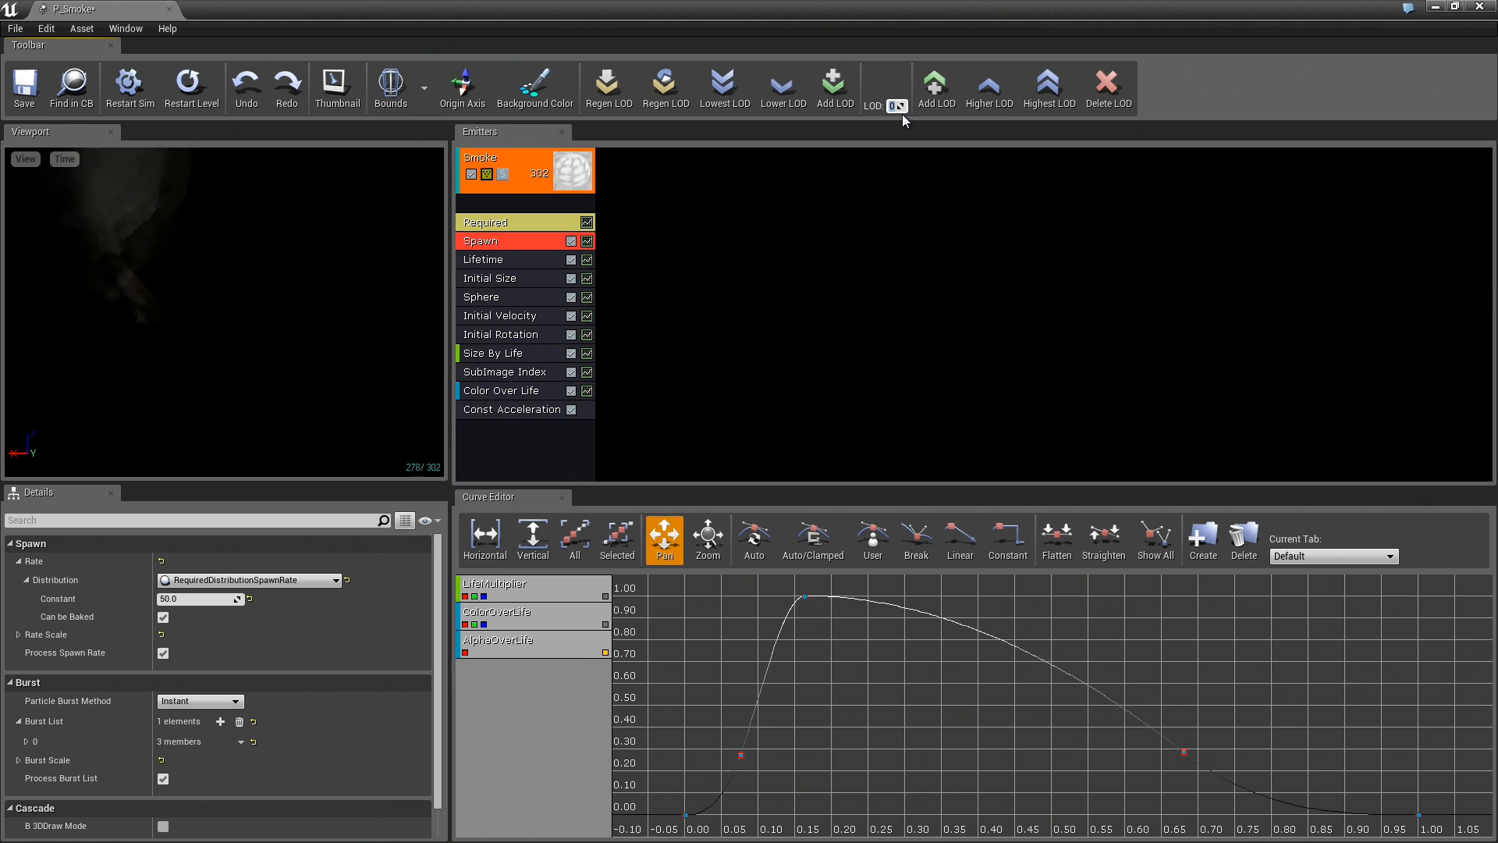
mouse_move(911, 271)
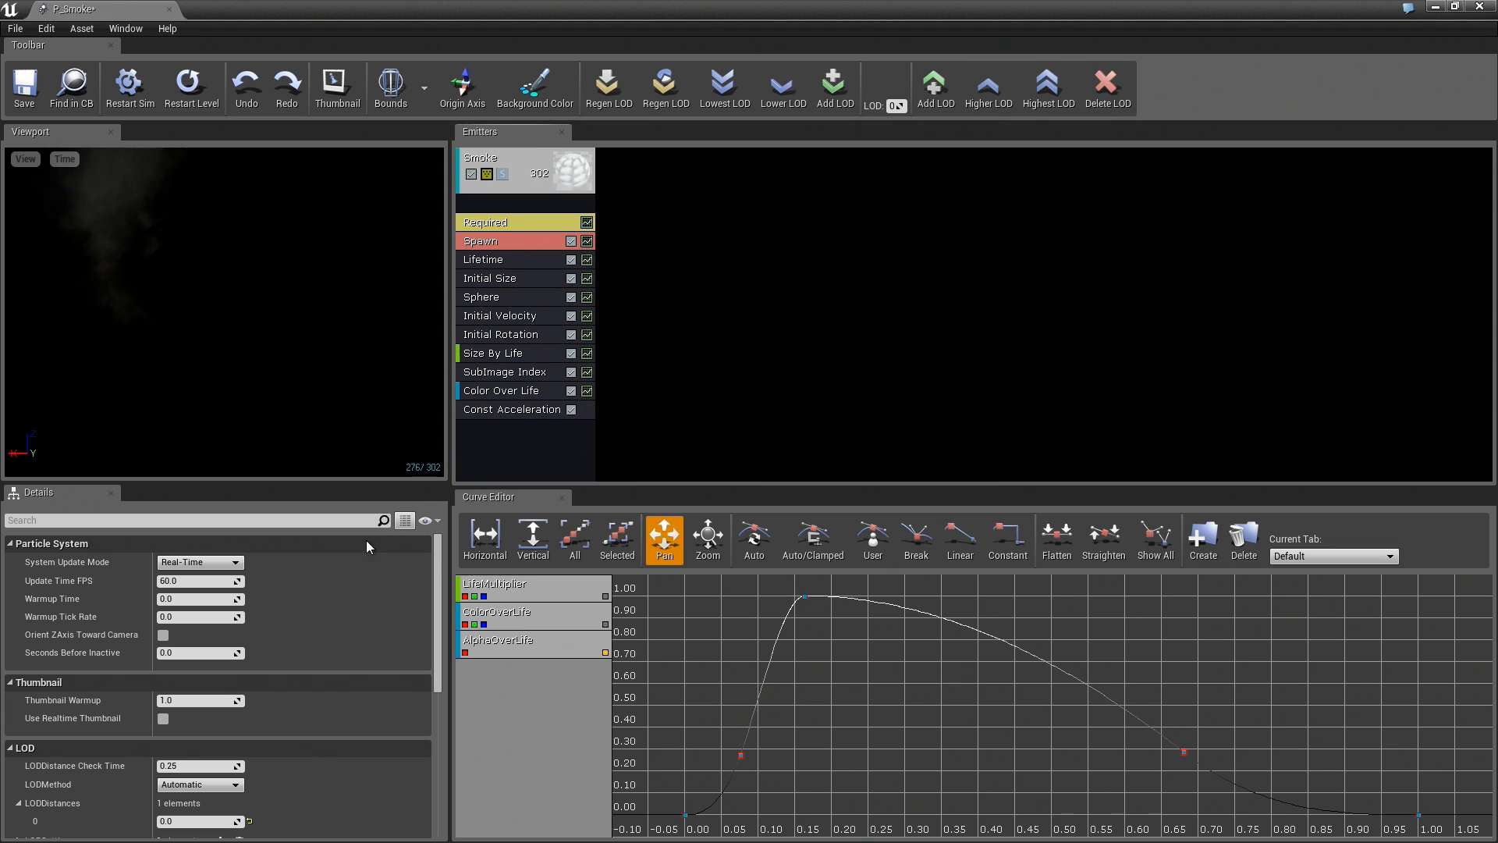
Step: Add a new LOD level after the current one to P_Smoke
scroll("down", 3)
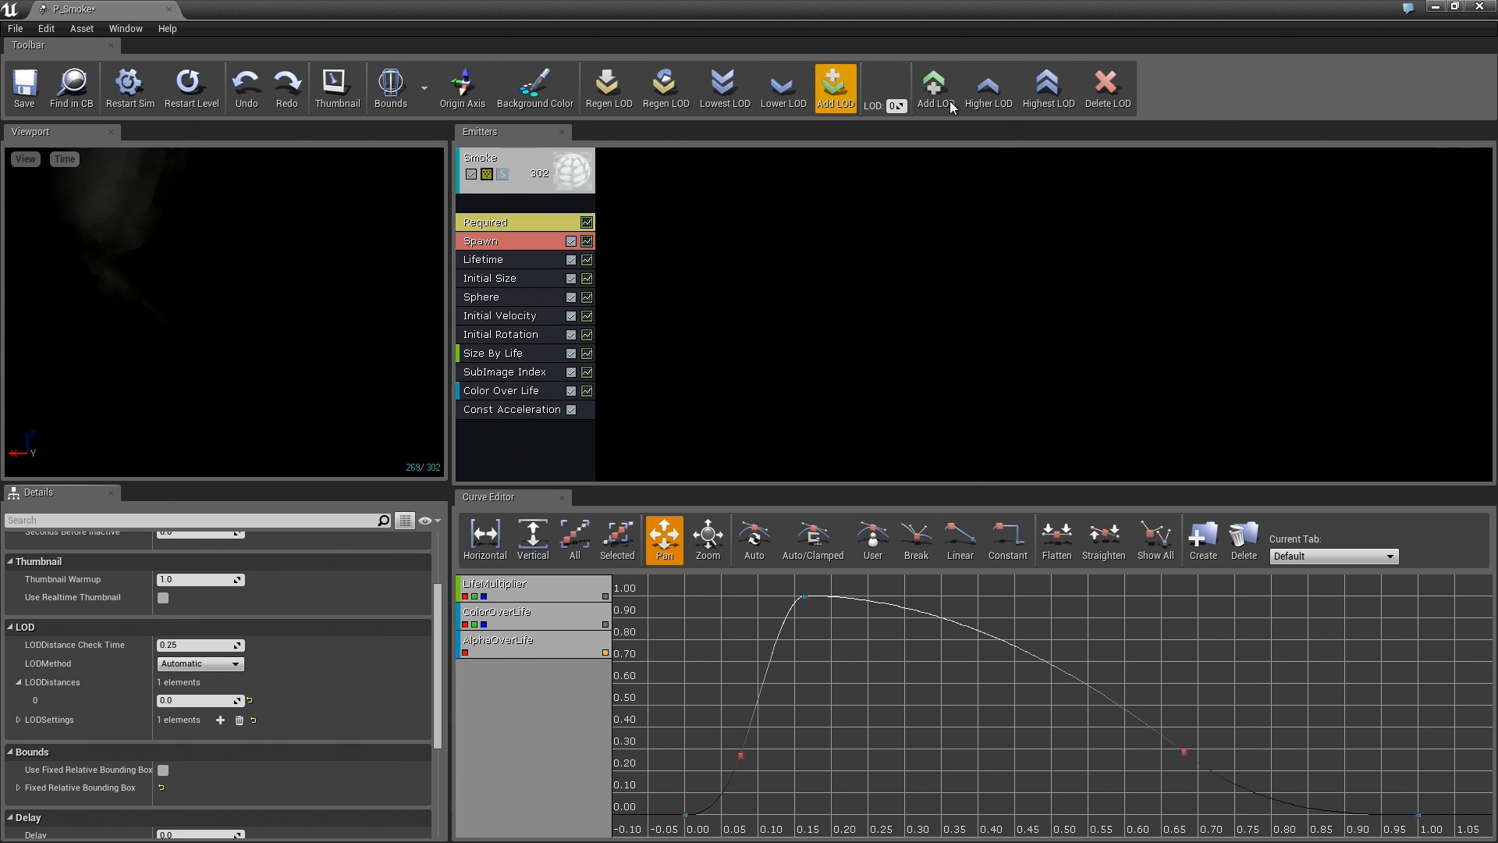
mouse_move(783, 86)
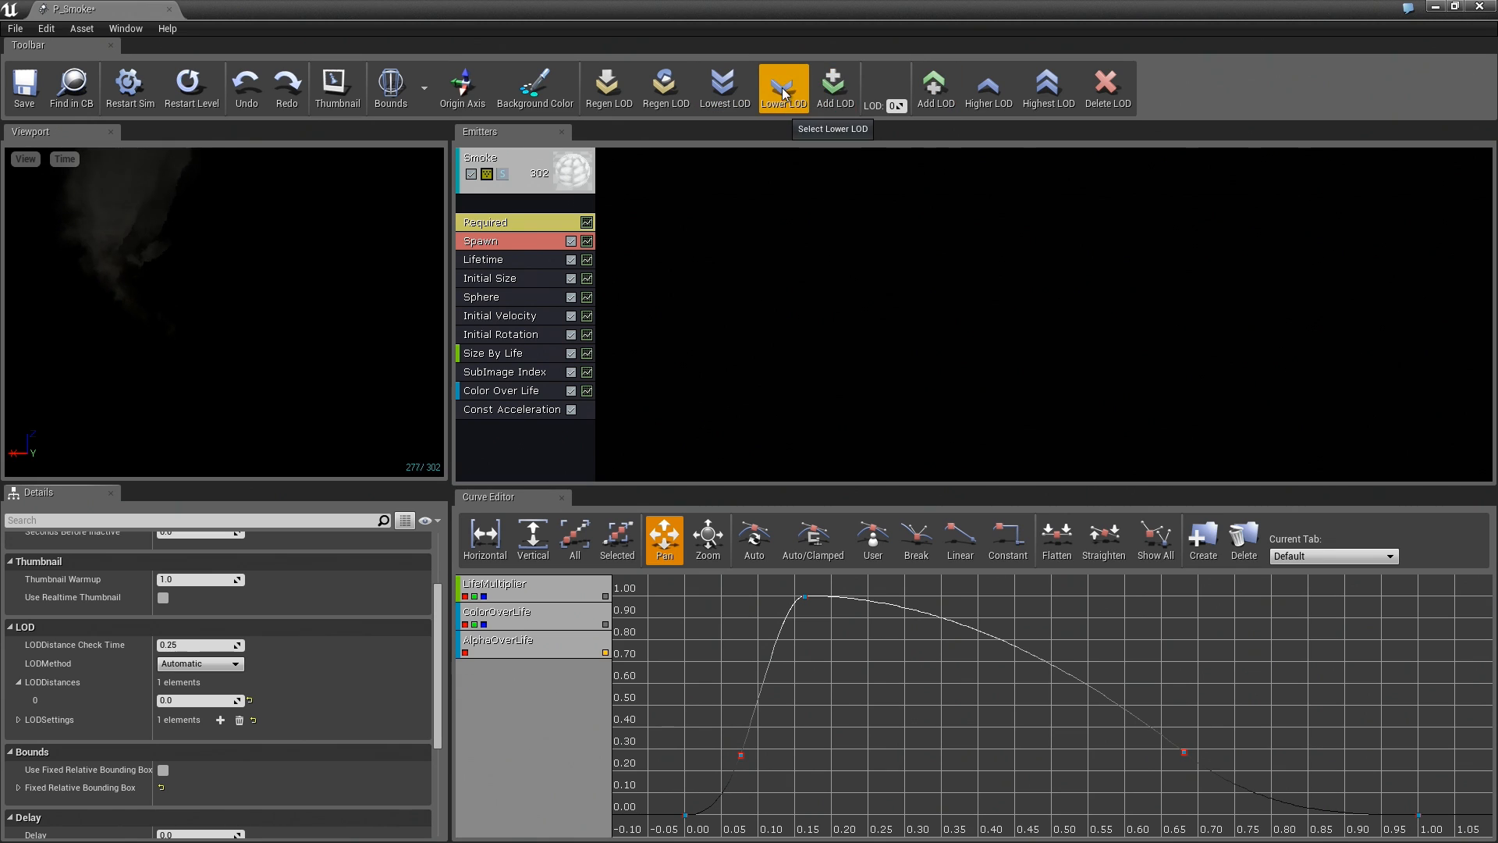
mouse_move(1107, 86)
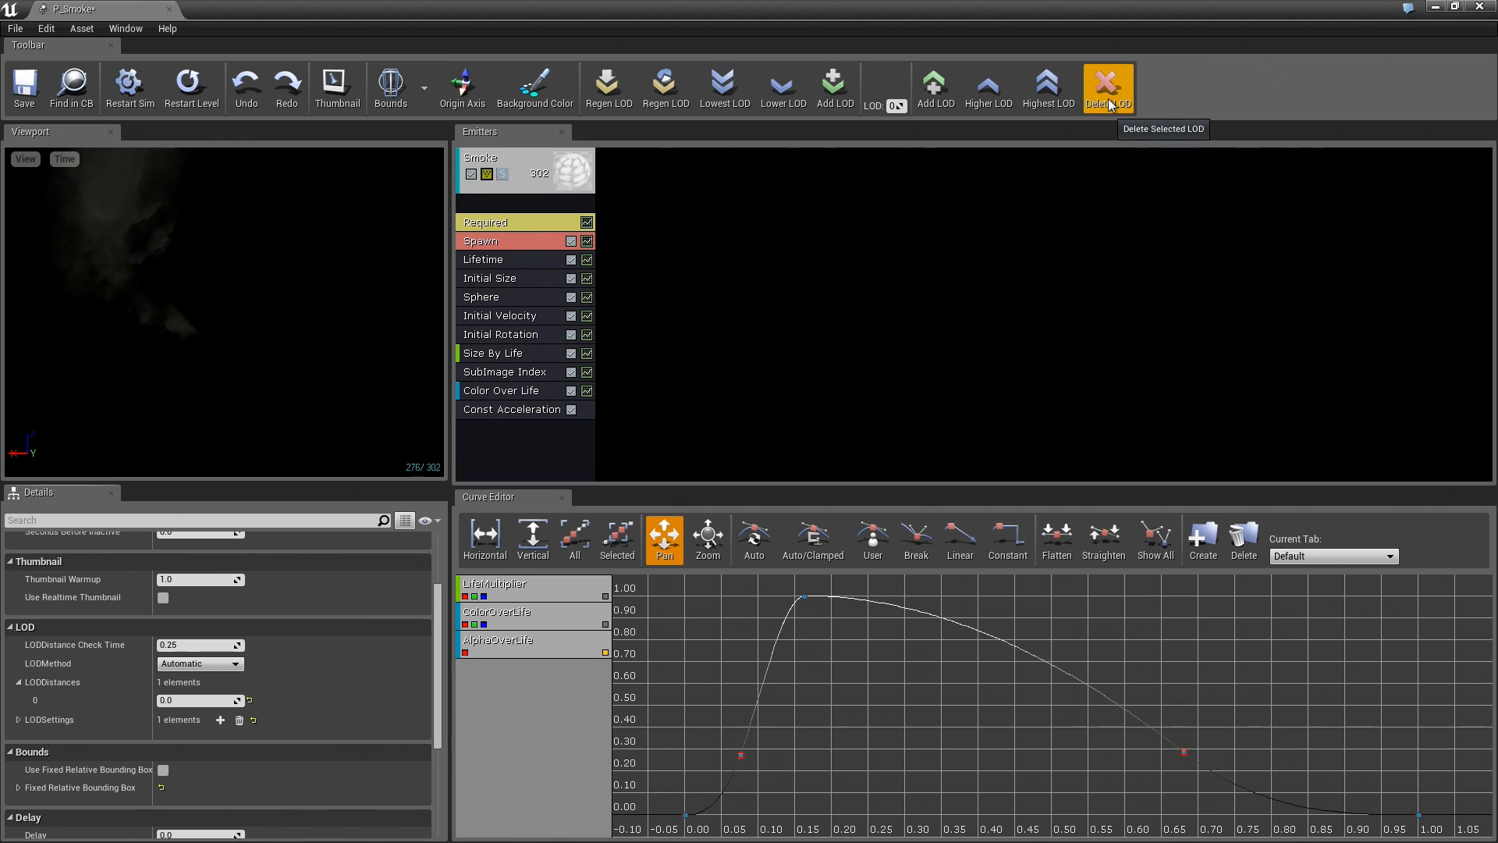
mouse_move(933, 86)
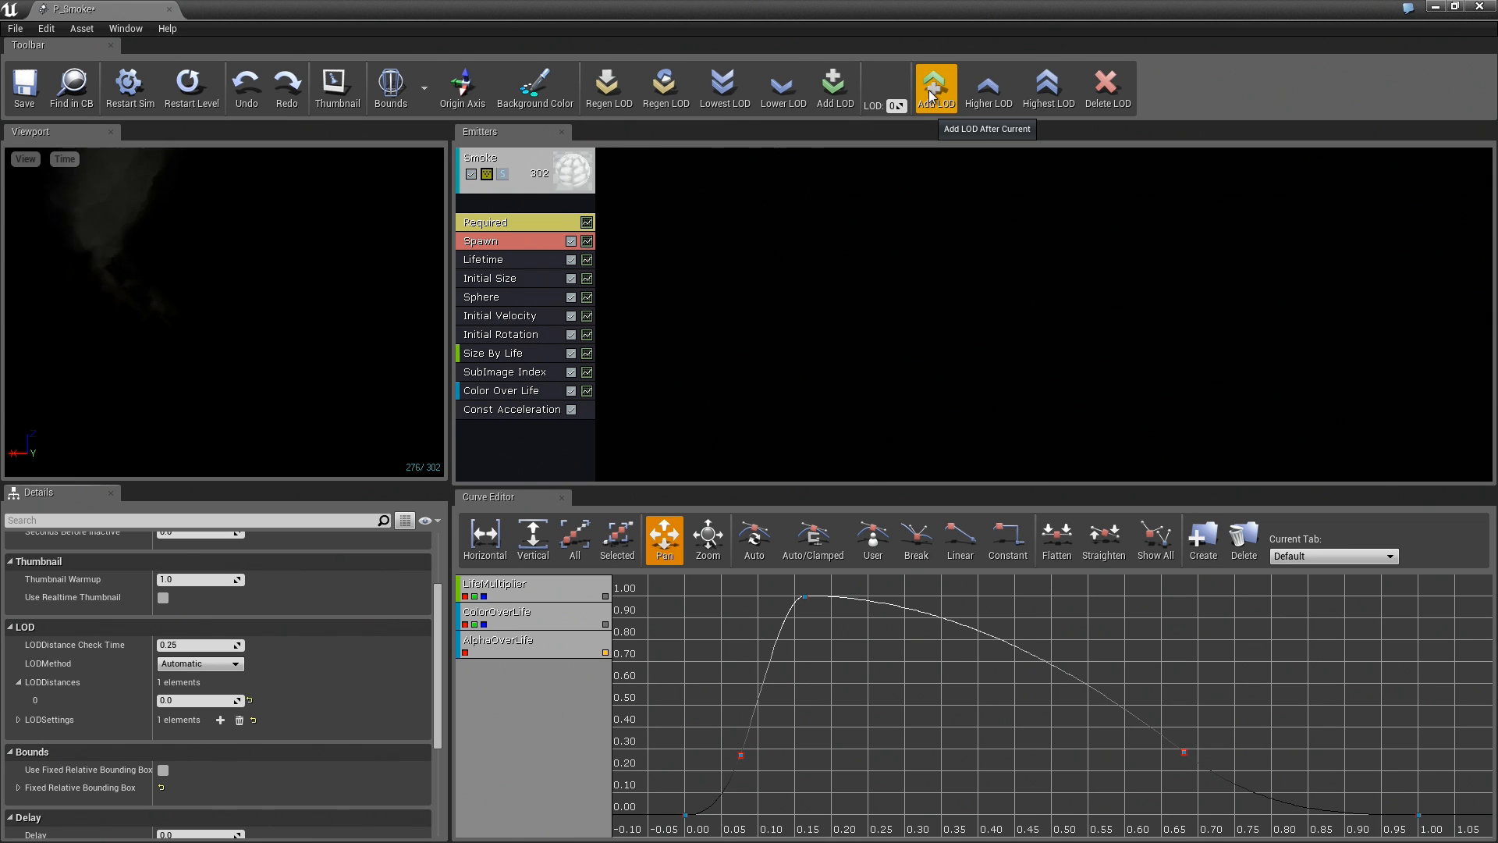
mouse_move(834, 86)
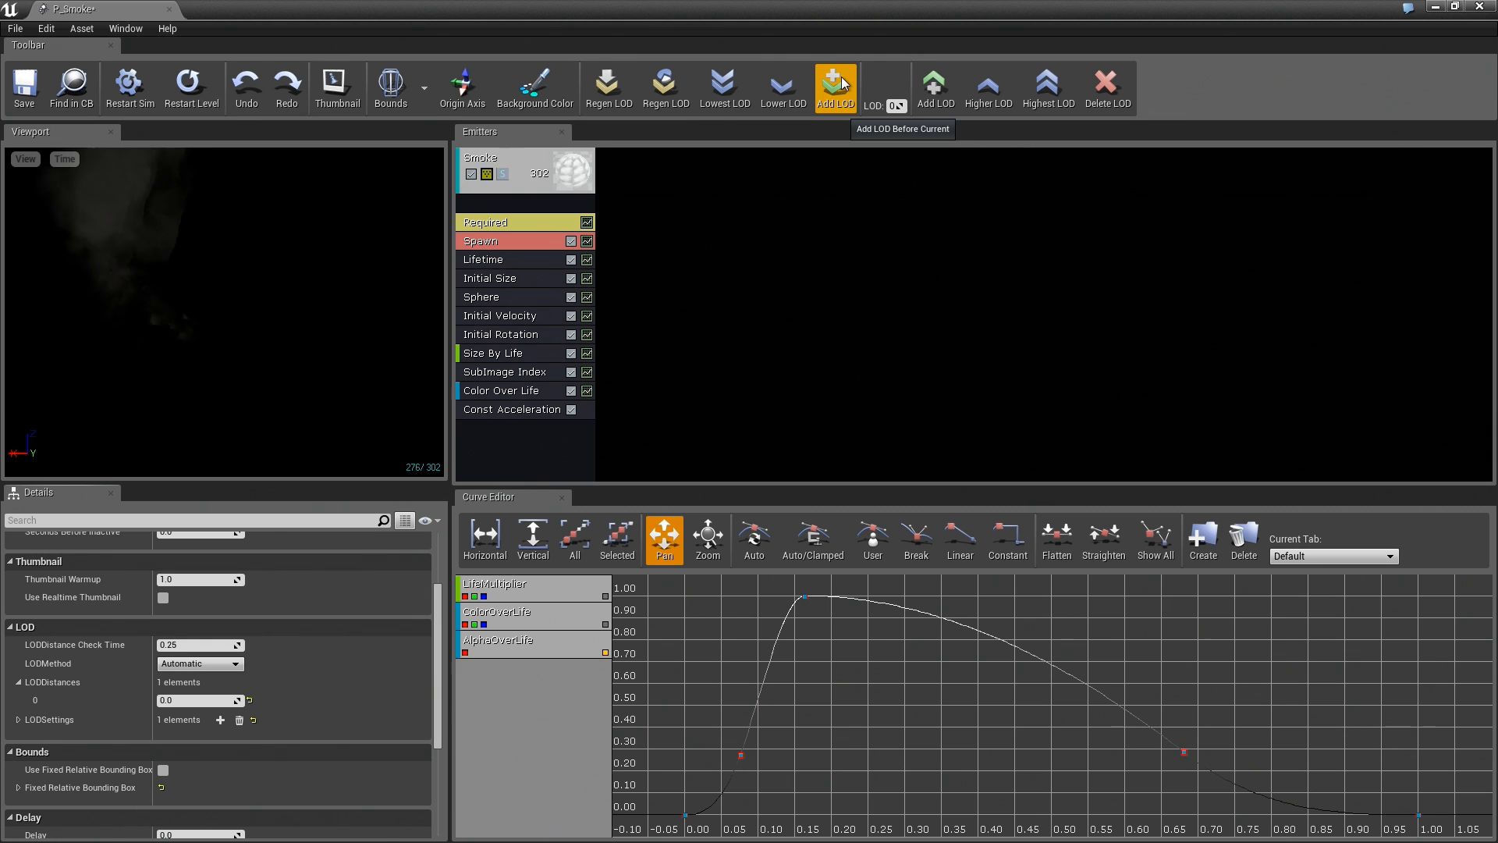
mouse_move(935, 86)
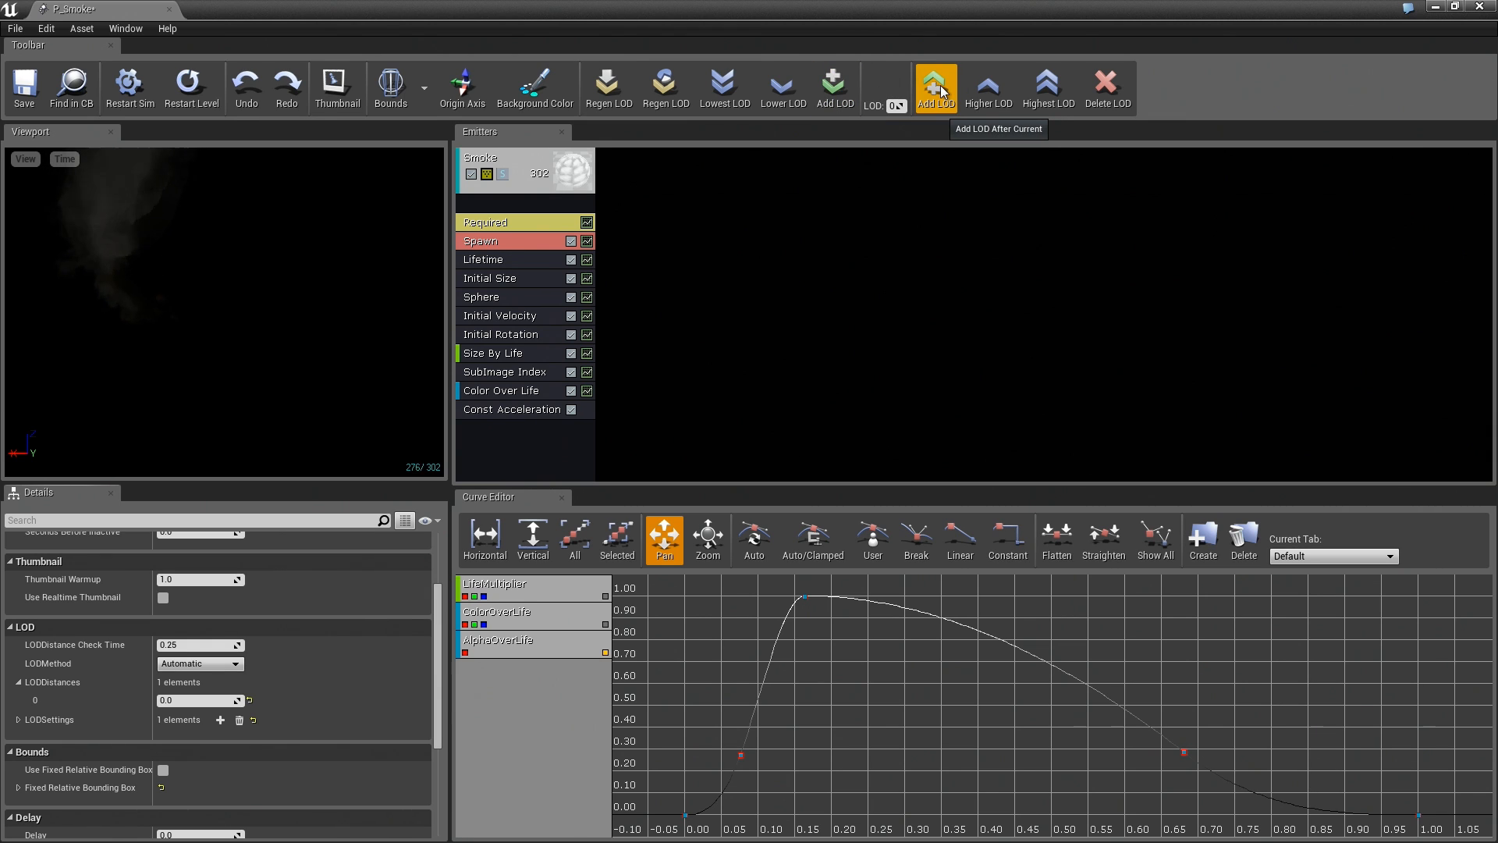
left_click(935, 85)
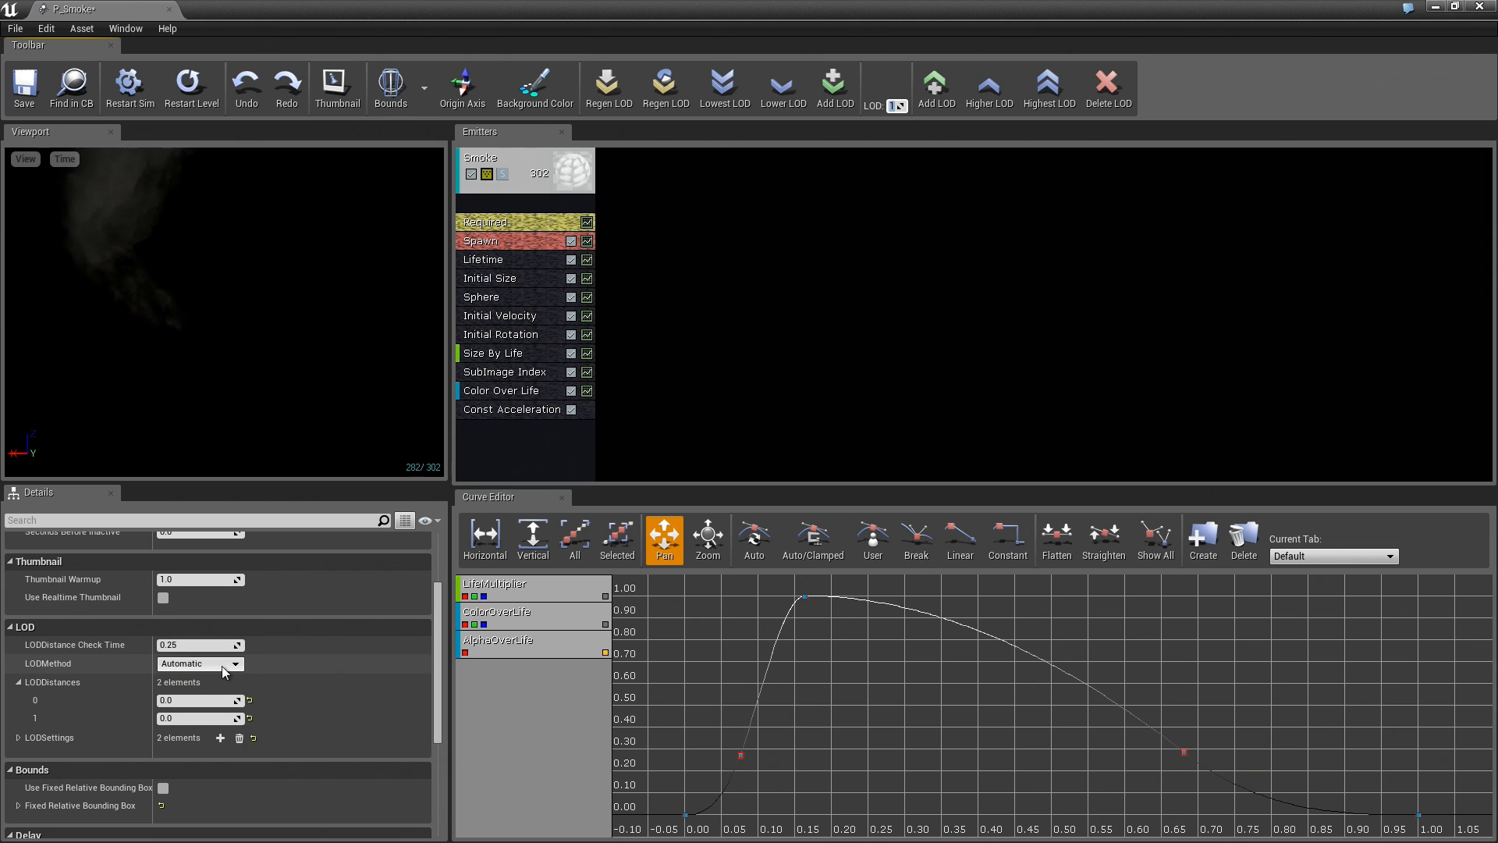
mouse_move(221, 670)
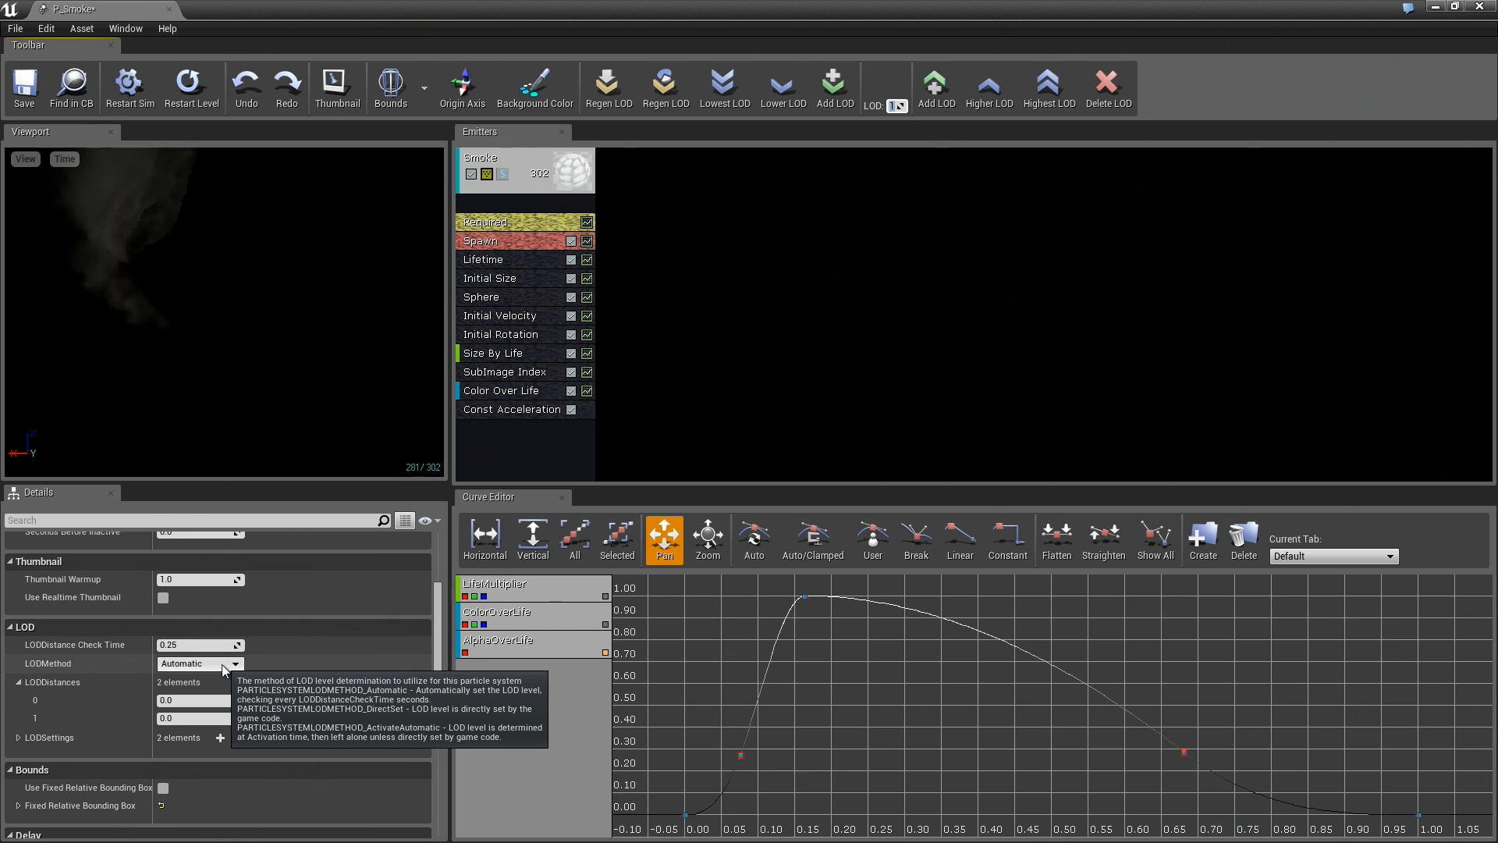
Step: Keep the LOD method on Automatic and select the second LOD distance
left_click(235, 664)
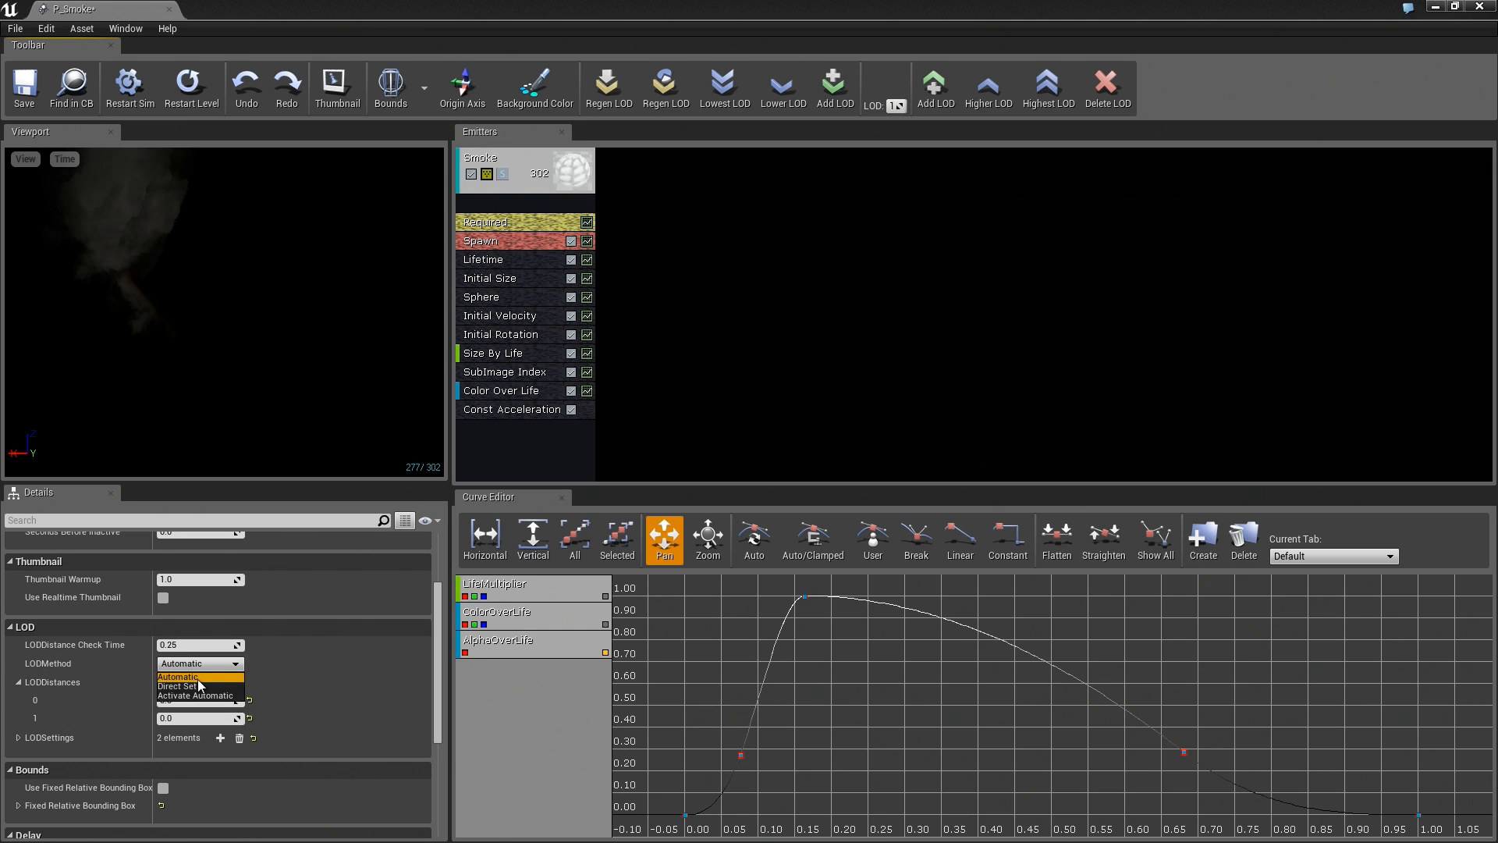
mouse_move(72, 666)
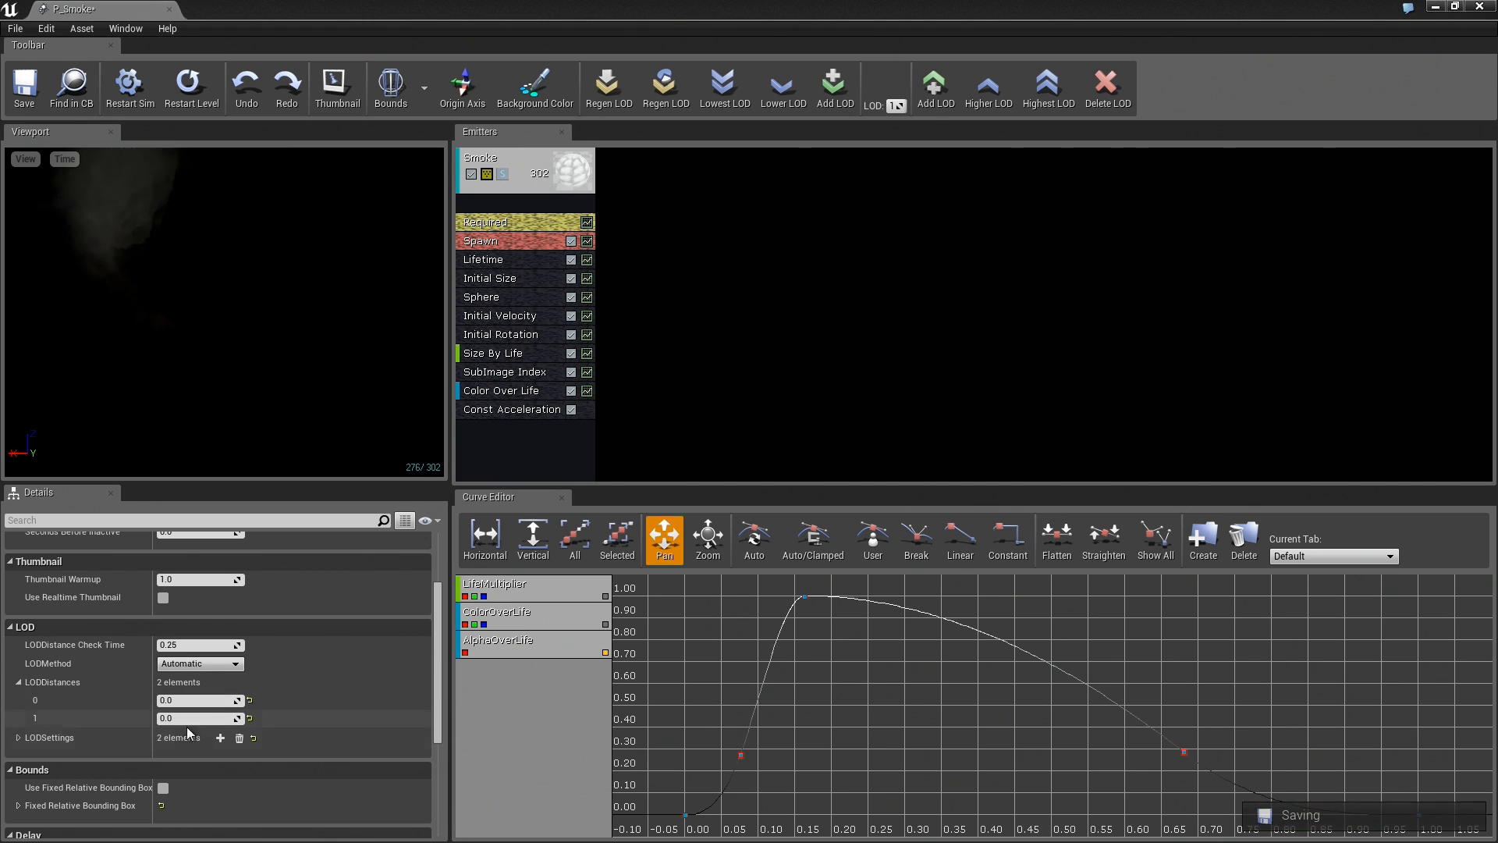
left_click(196, 718)
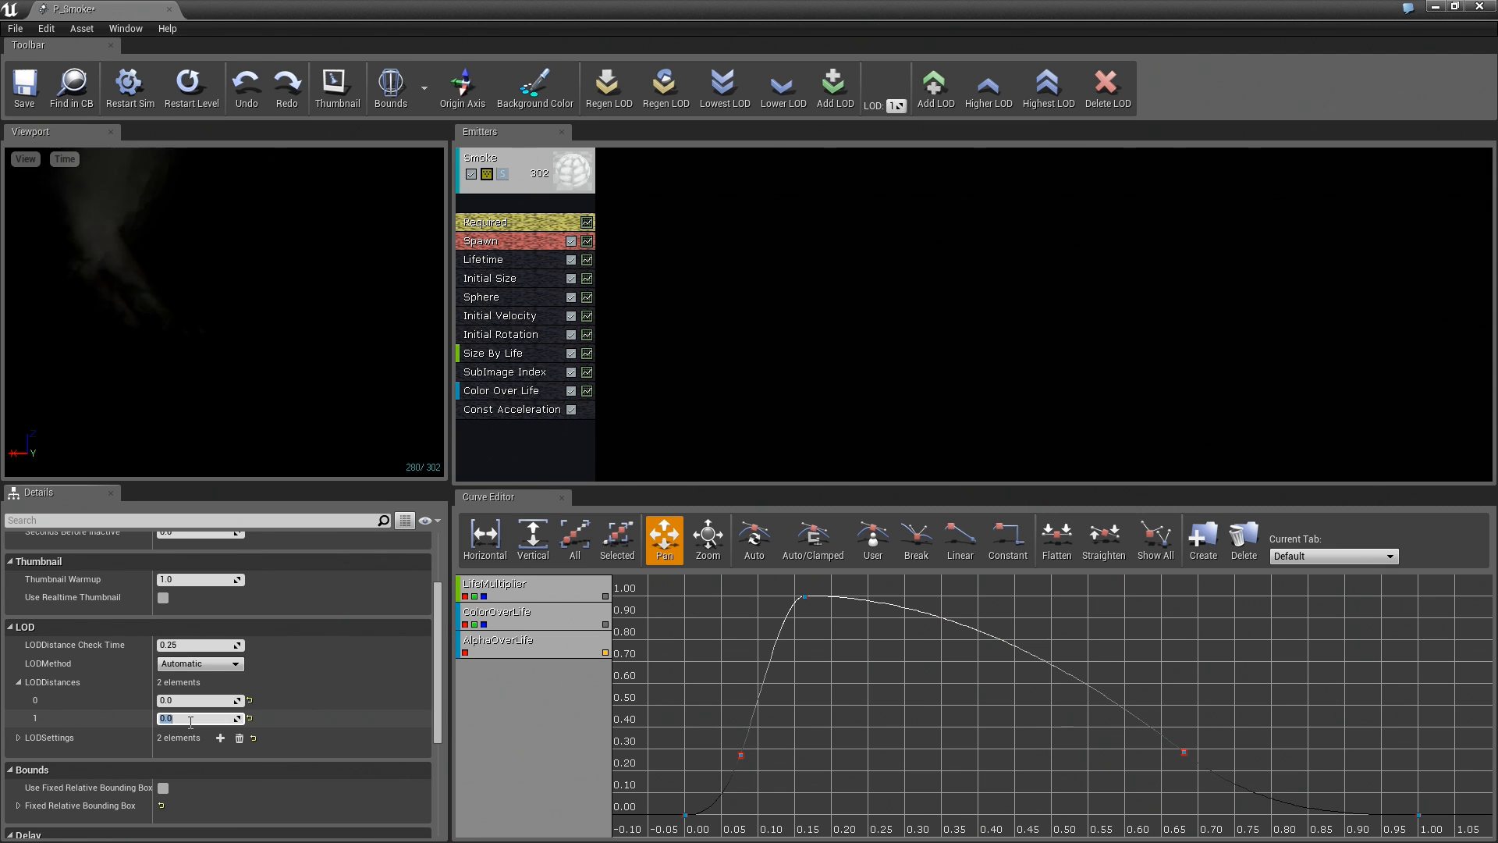
Step: Enter 300.0 as the LODDistances element 1 value
type("300.0")
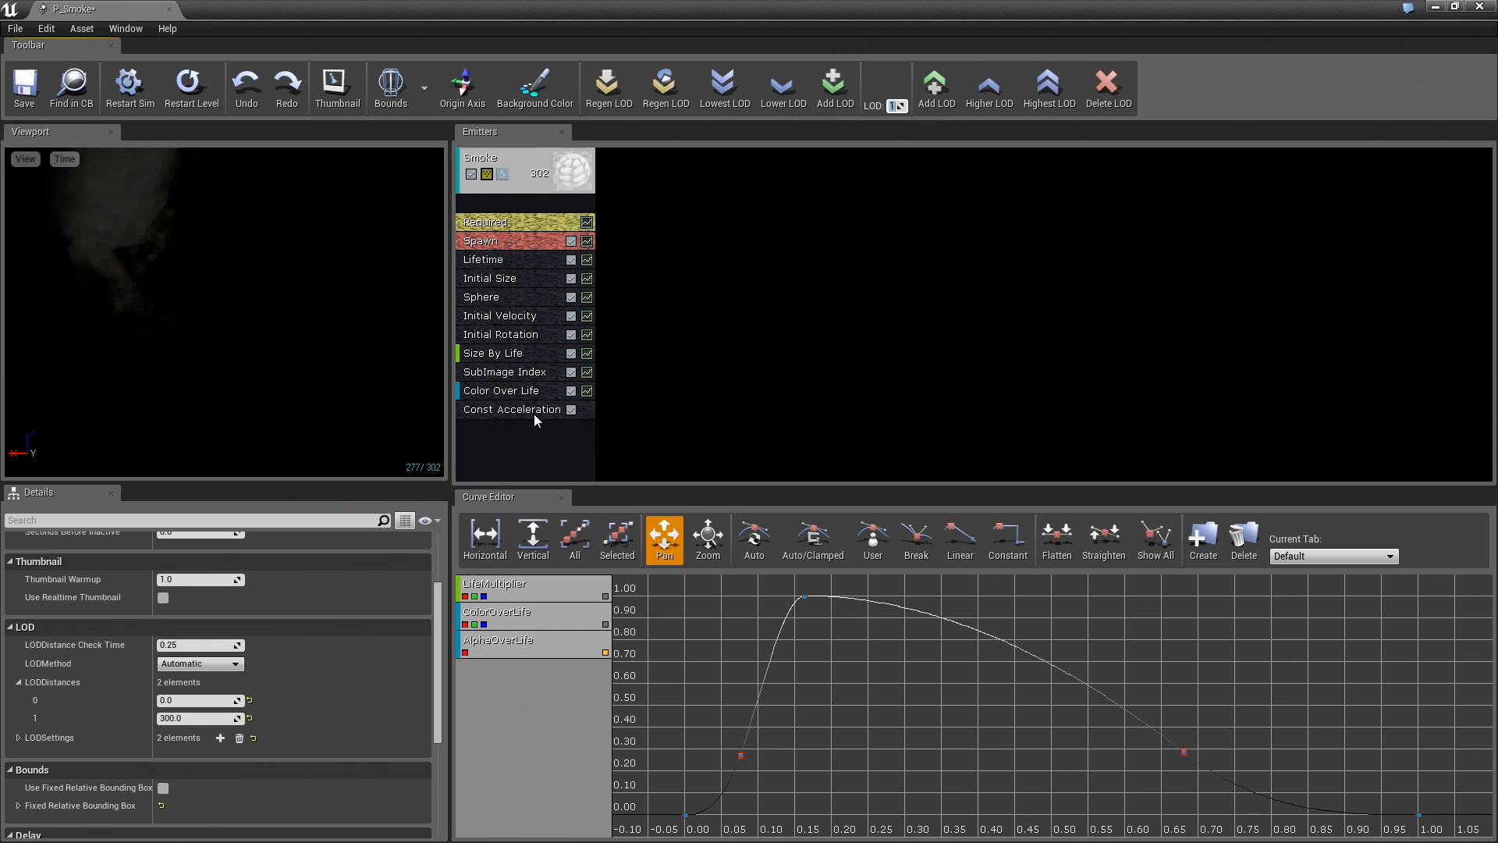
mouse_move(535, 309)
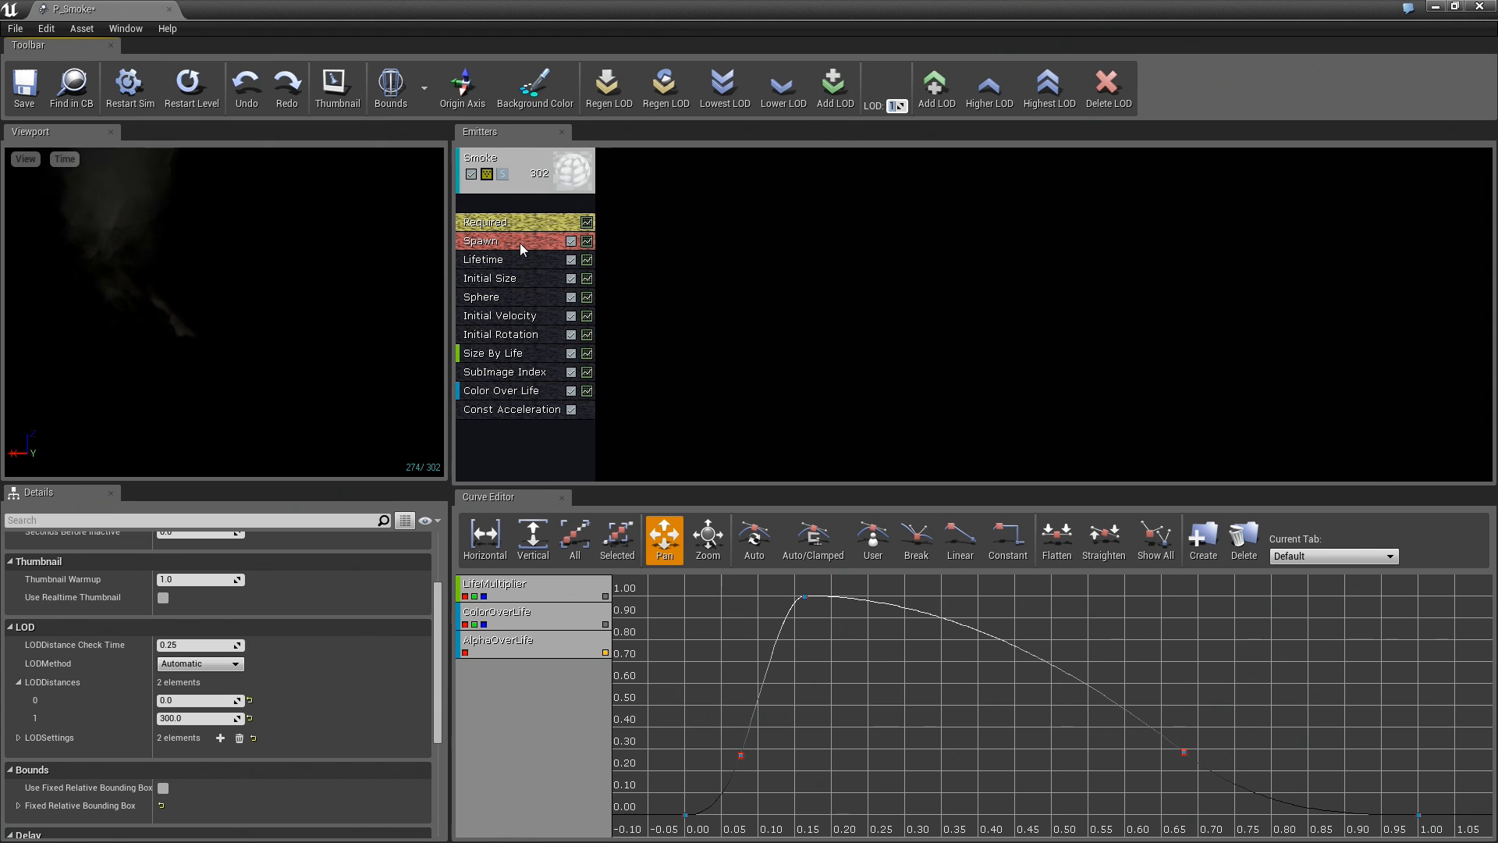
Step: At LOD 1, reduce the Spawn rate constant and set Lifetime Min to 2.0
right_click(482, 240)
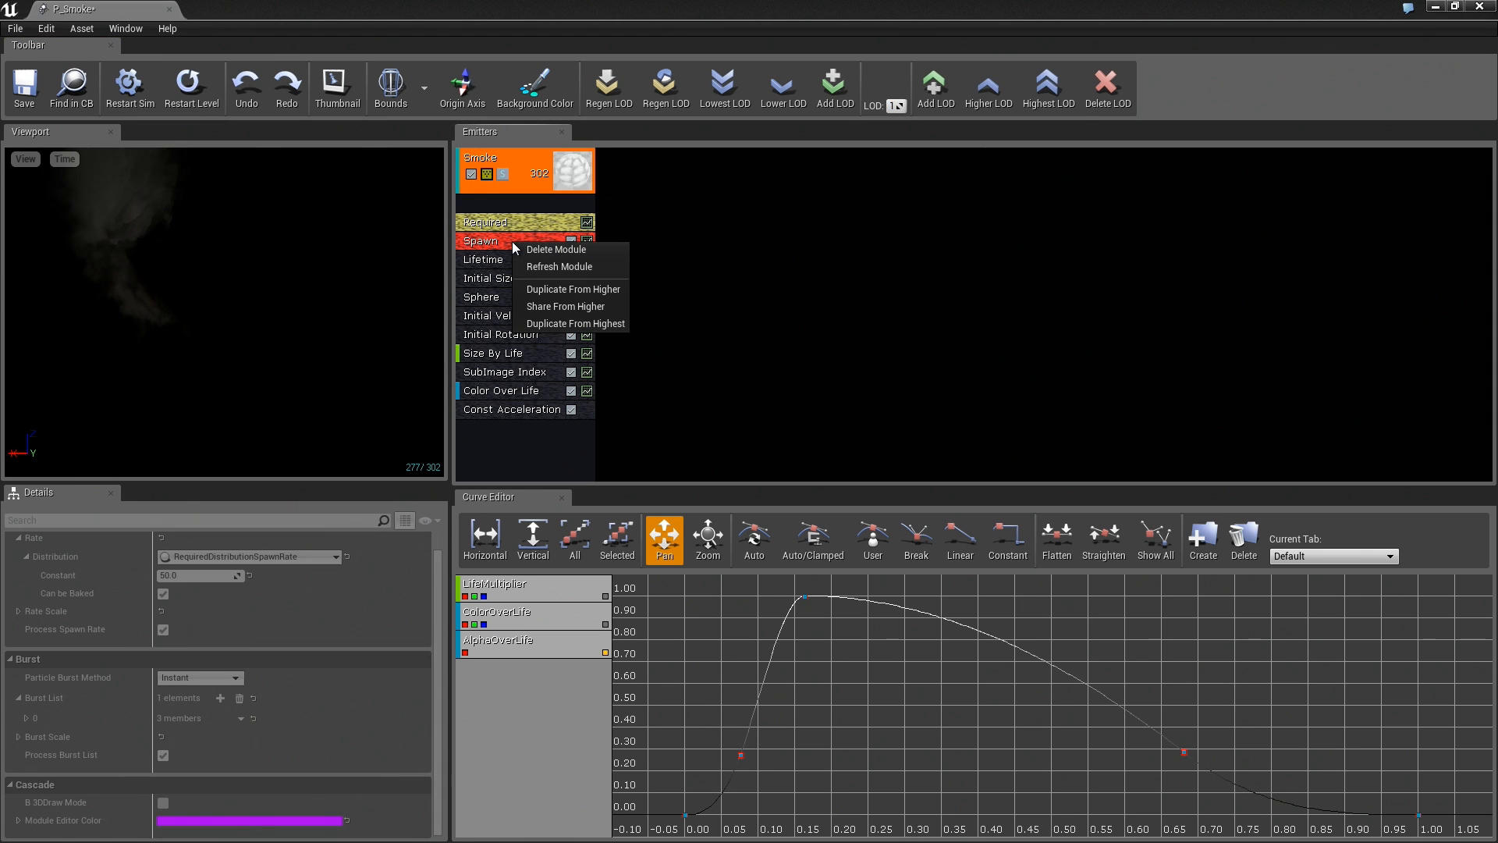
mouse_move(571, 289)
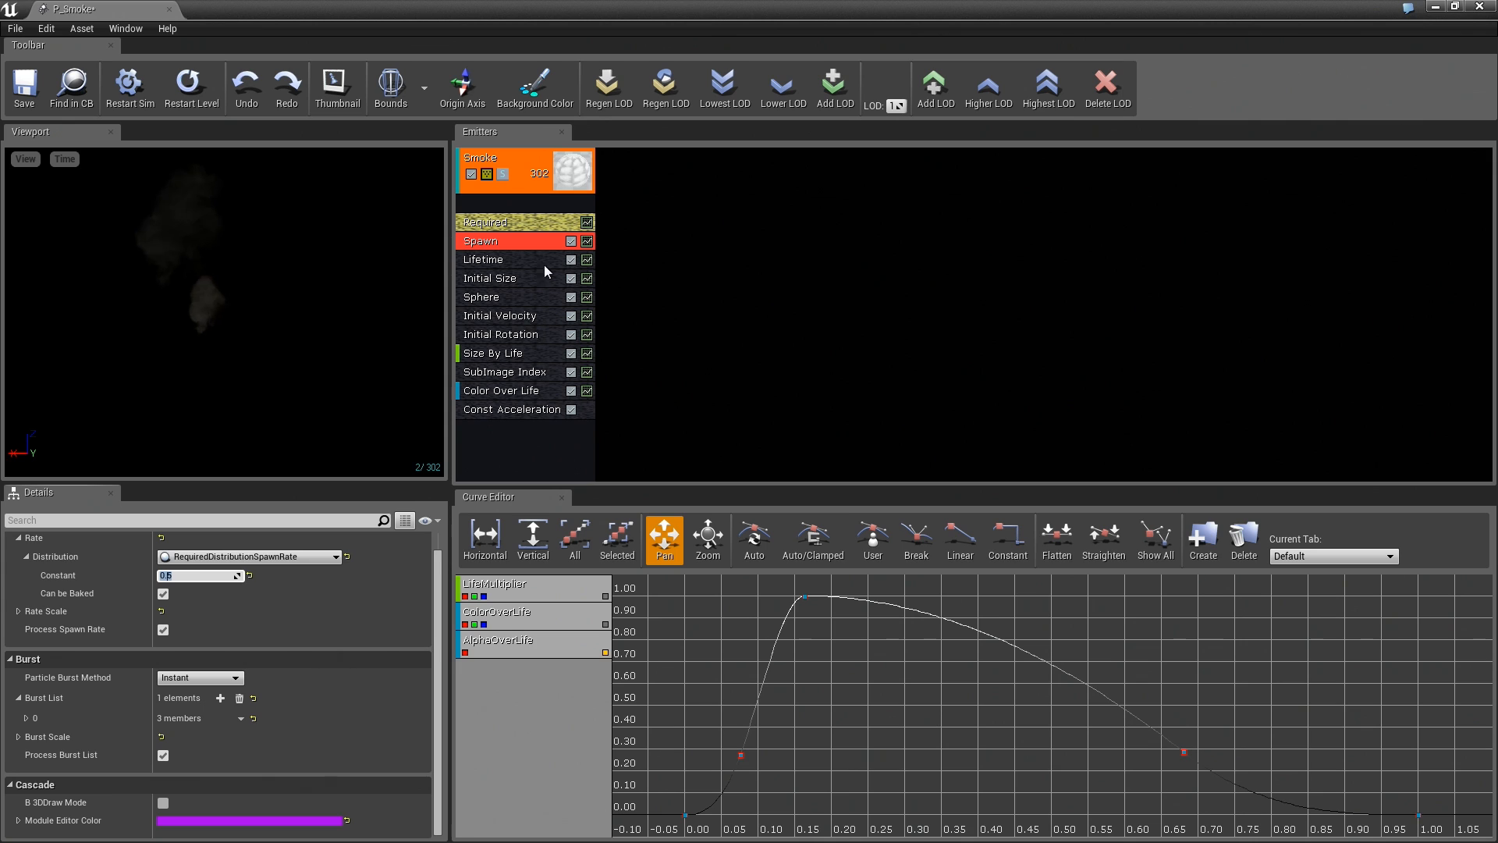
right_click(482, 259)
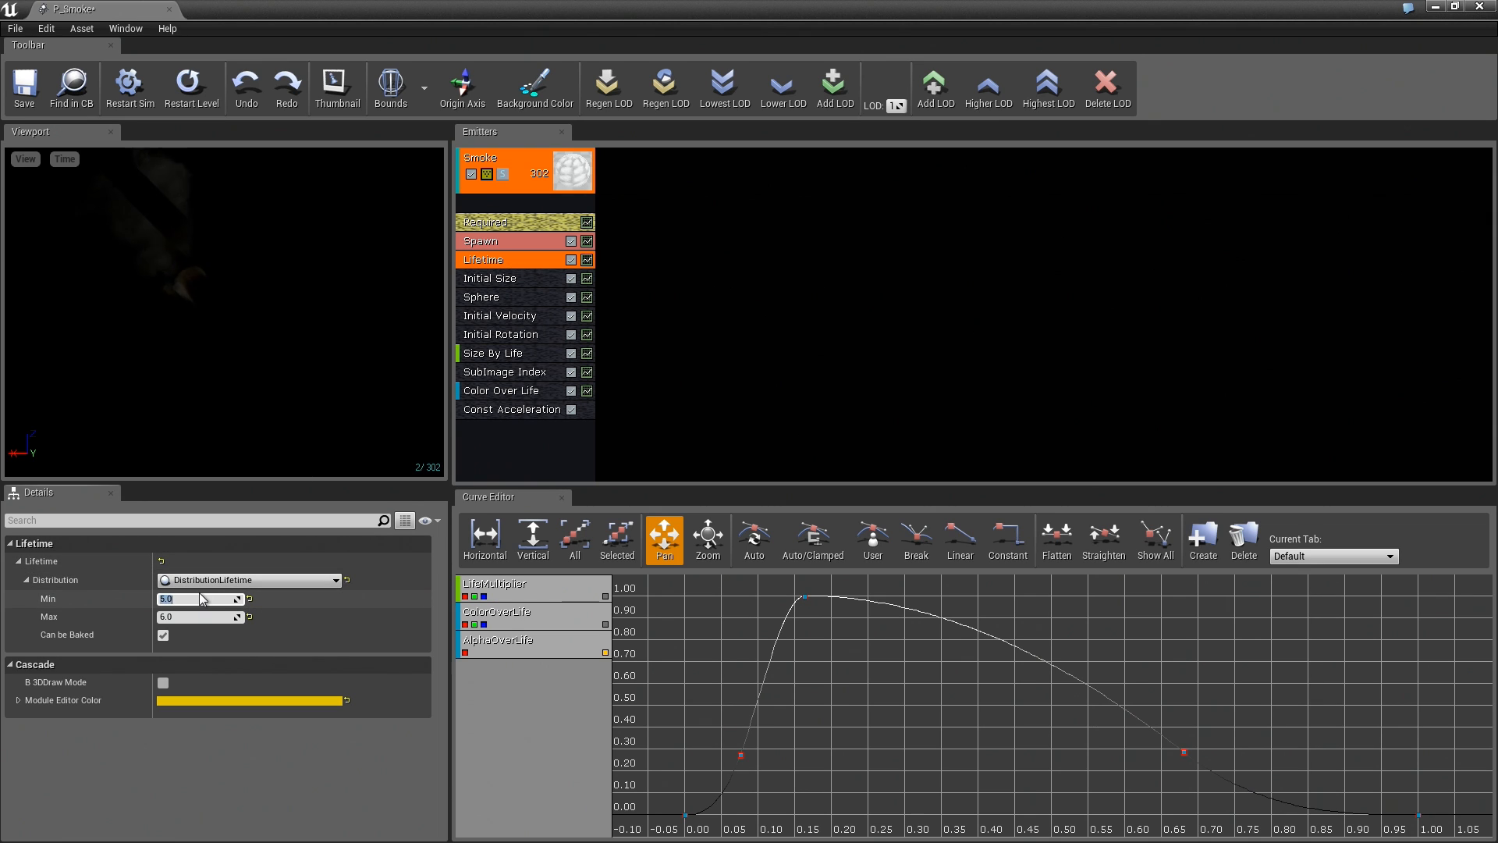
type("2.0")
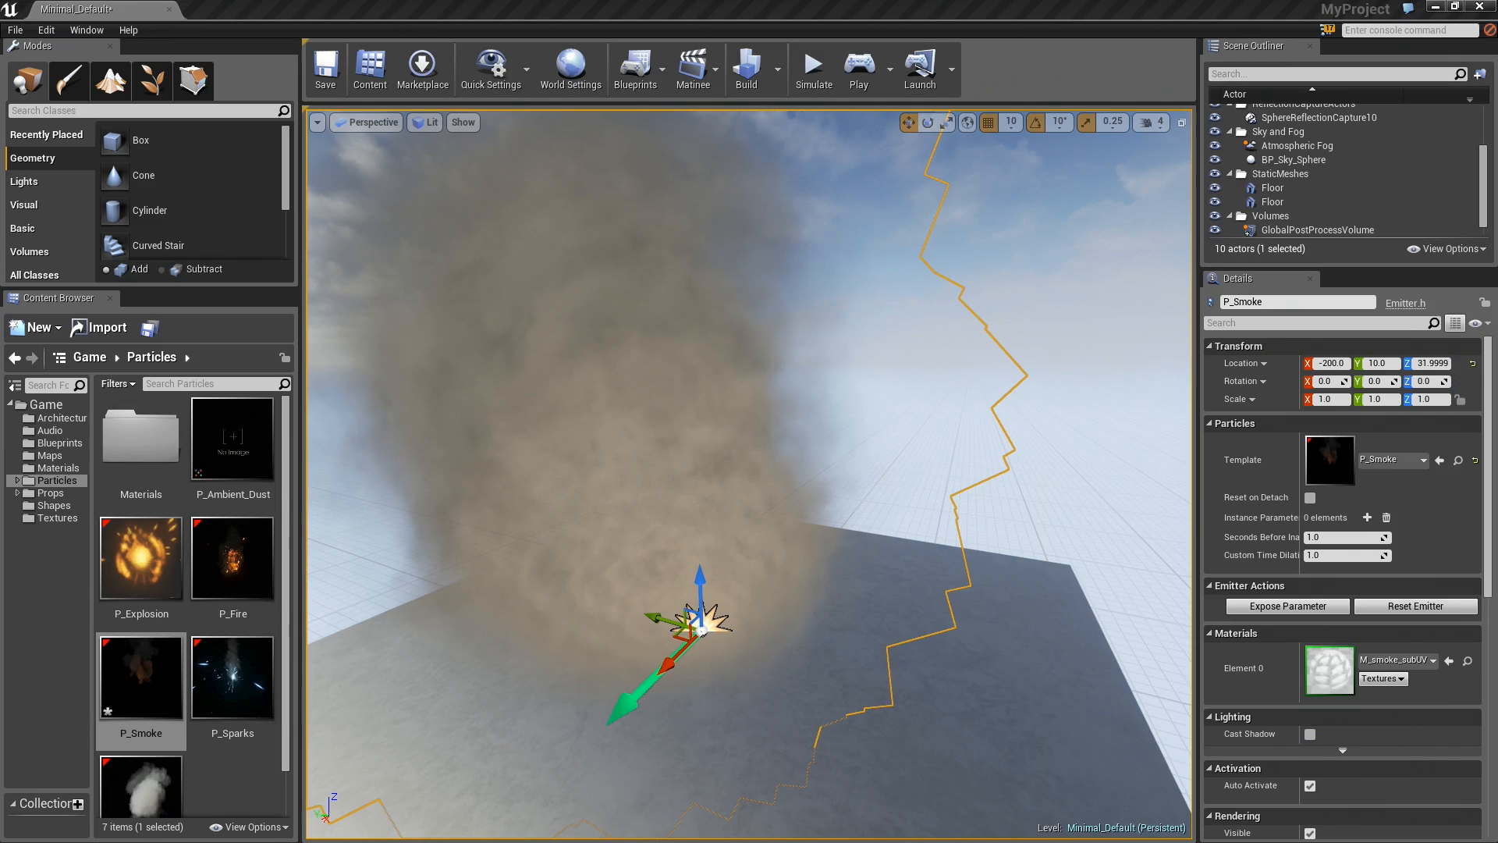
Step: Select the P_Smoke actor and view its plume from a distance
left_click(857, 67)
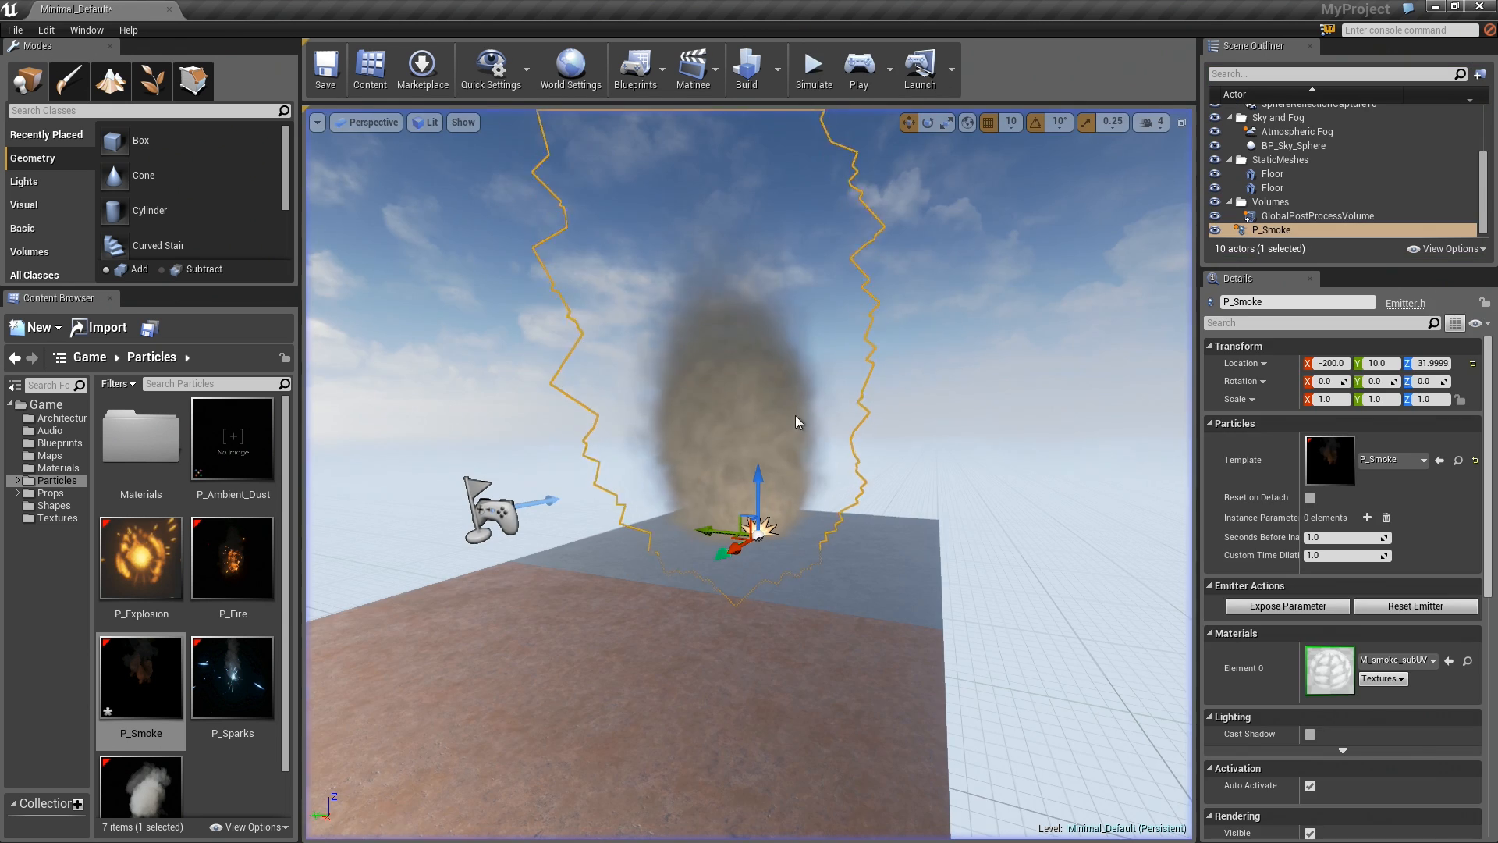
Step: Reopen P_Smoke and duplicate its Smoke emitter via Emitter > Duplicate Emitter
double_click(140, 675)
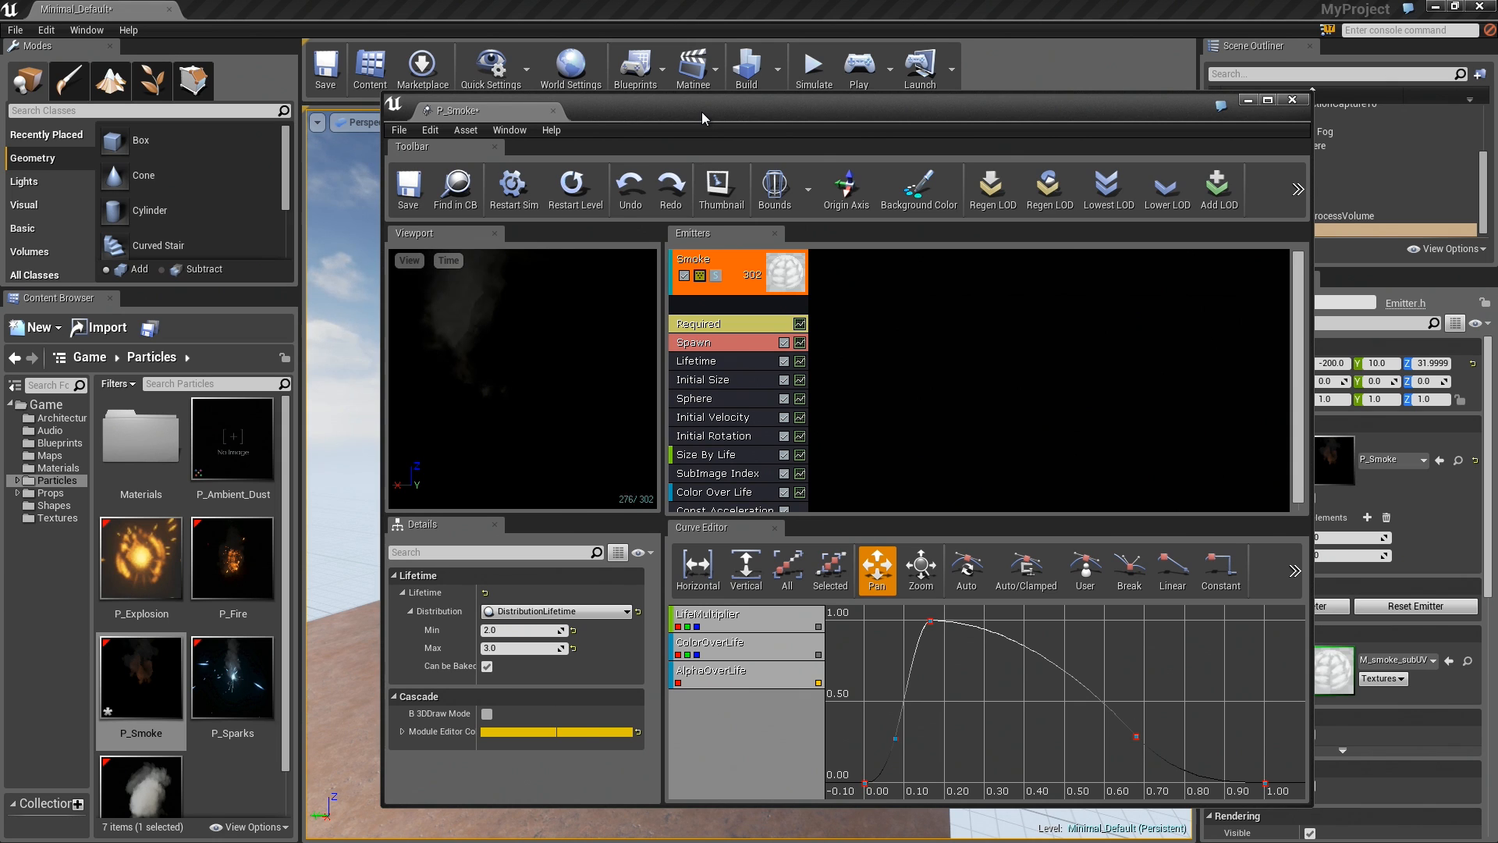
mouse_move(1118, 252)
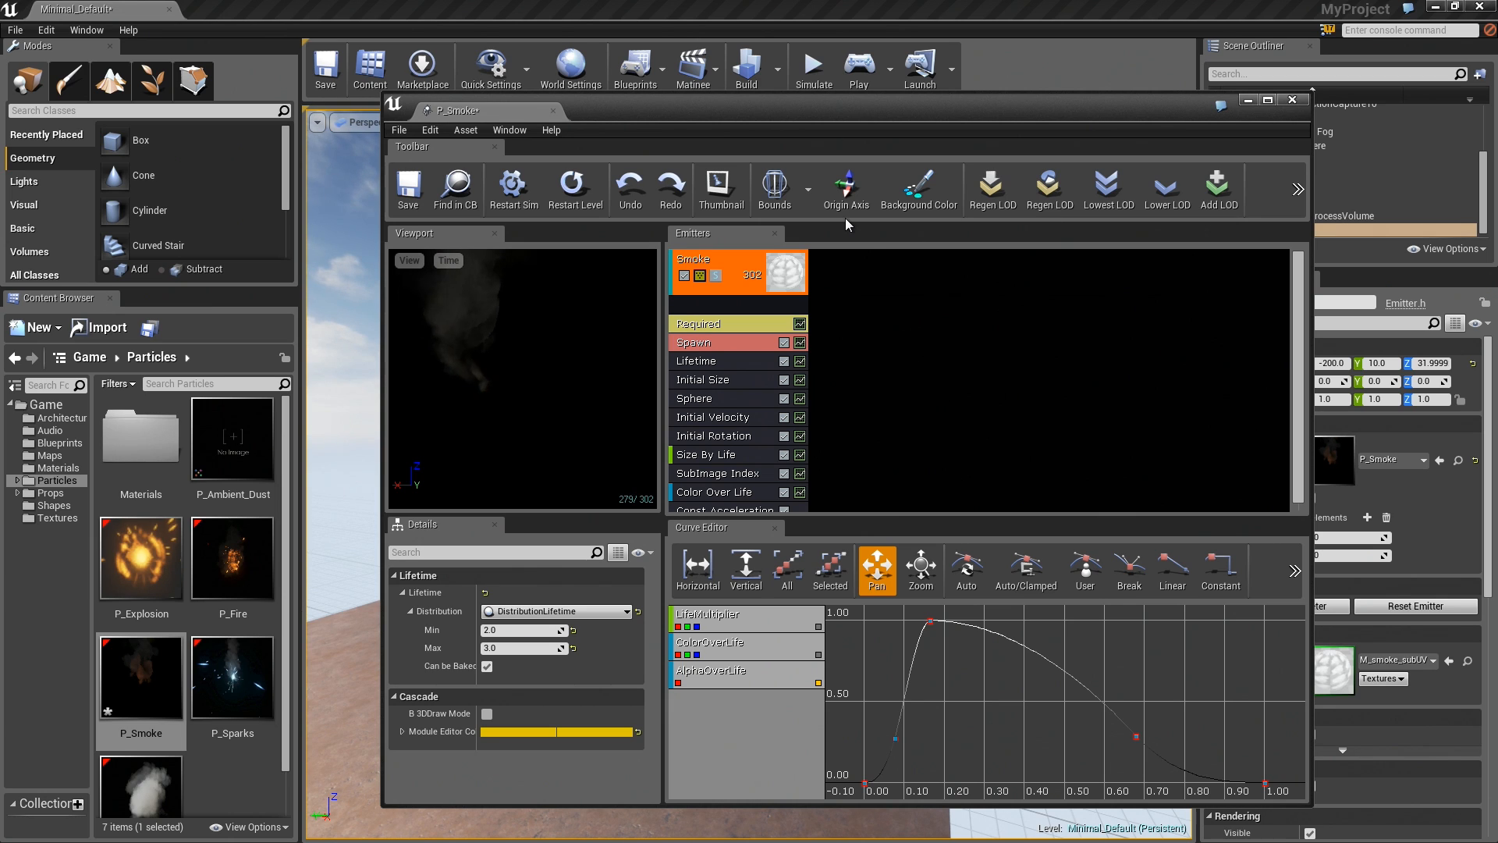
mouse_move(929, 269)
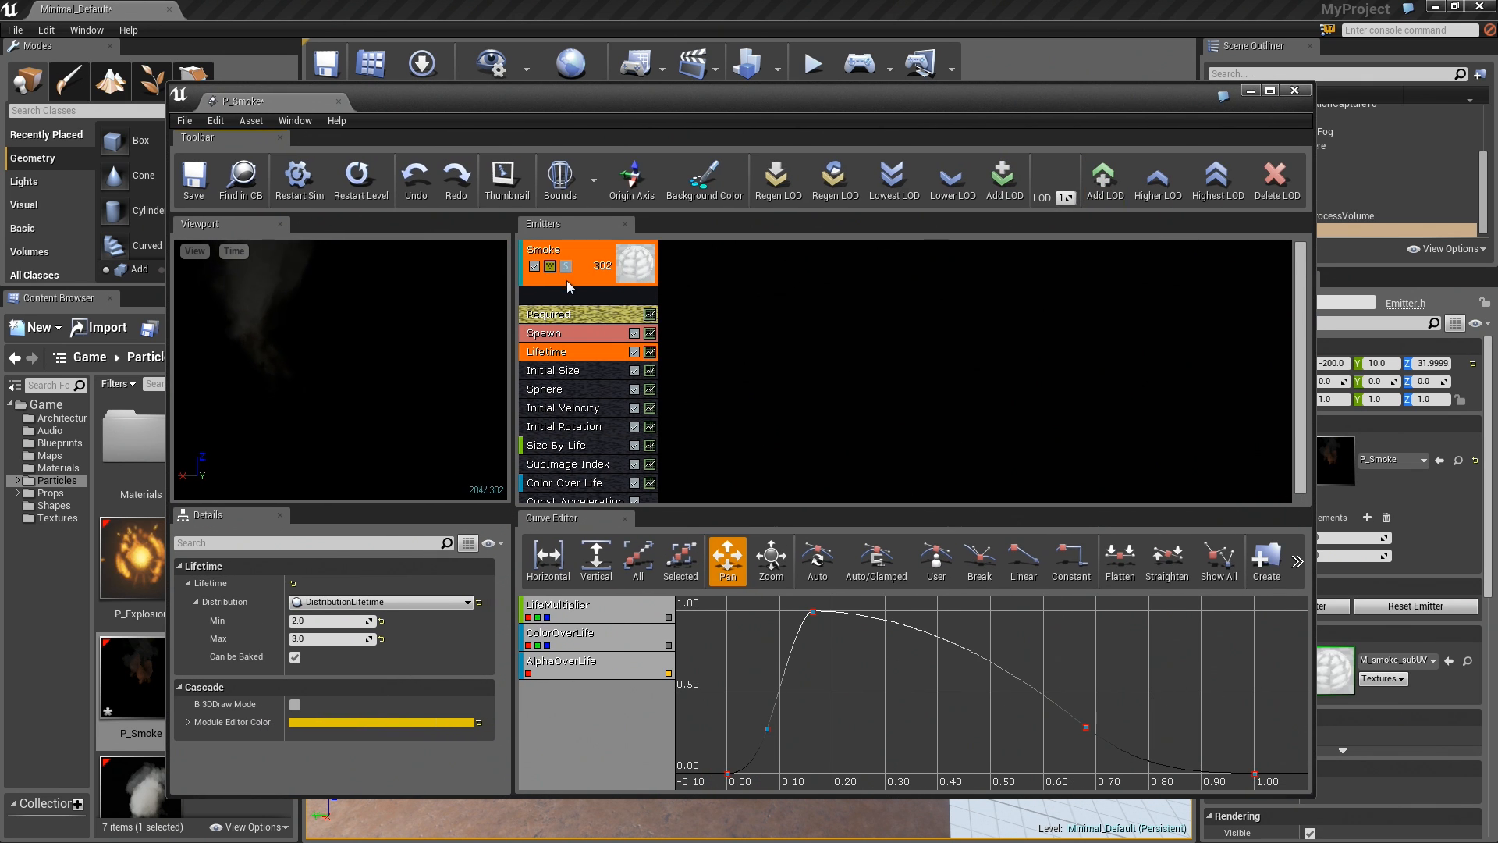
right_click(573, 282)
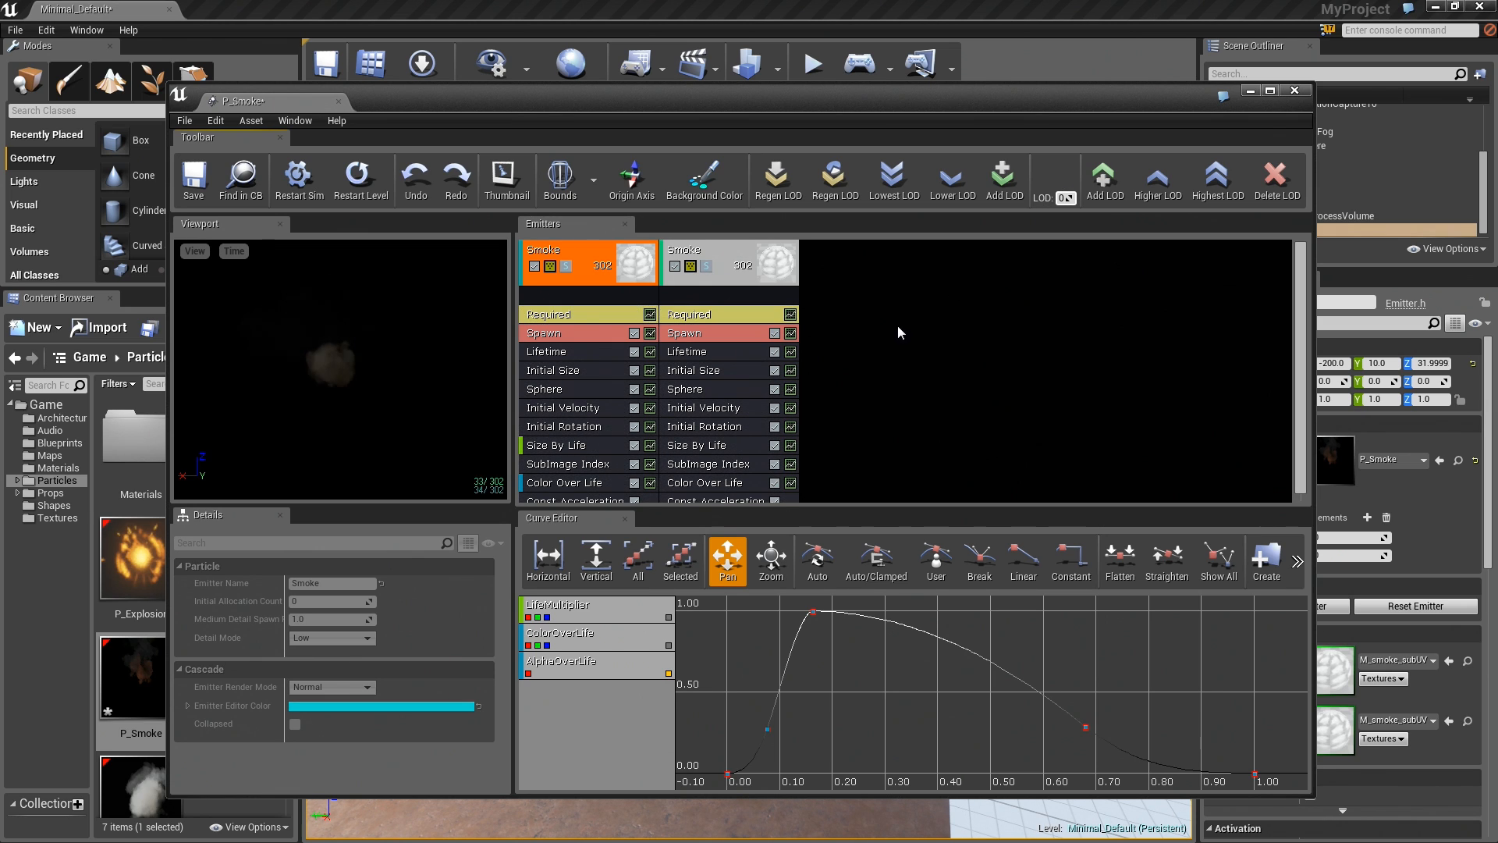
mouse_move(846, 341)
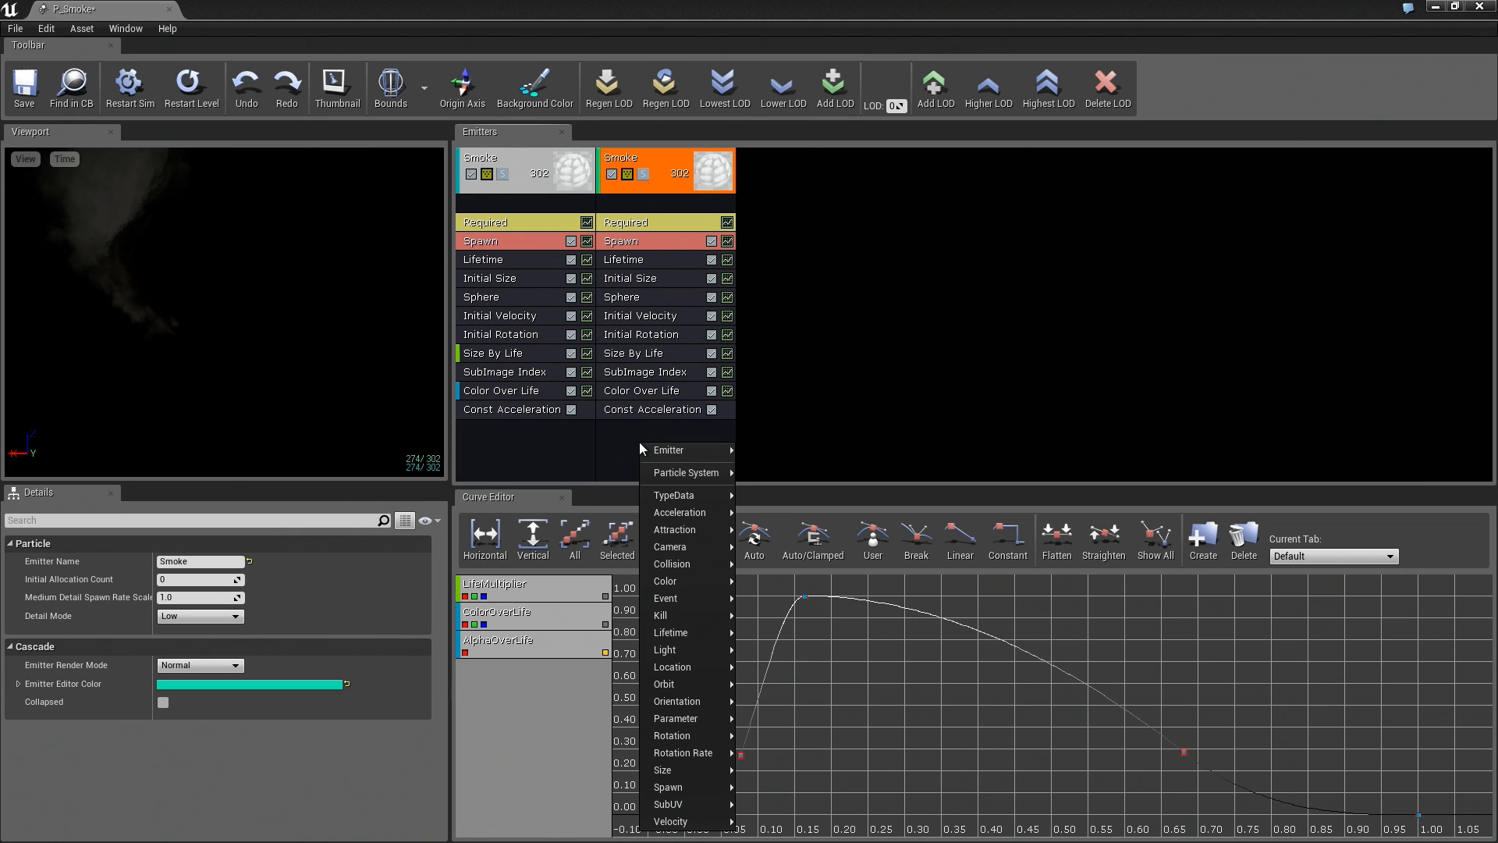
mouse_move(678, 667)
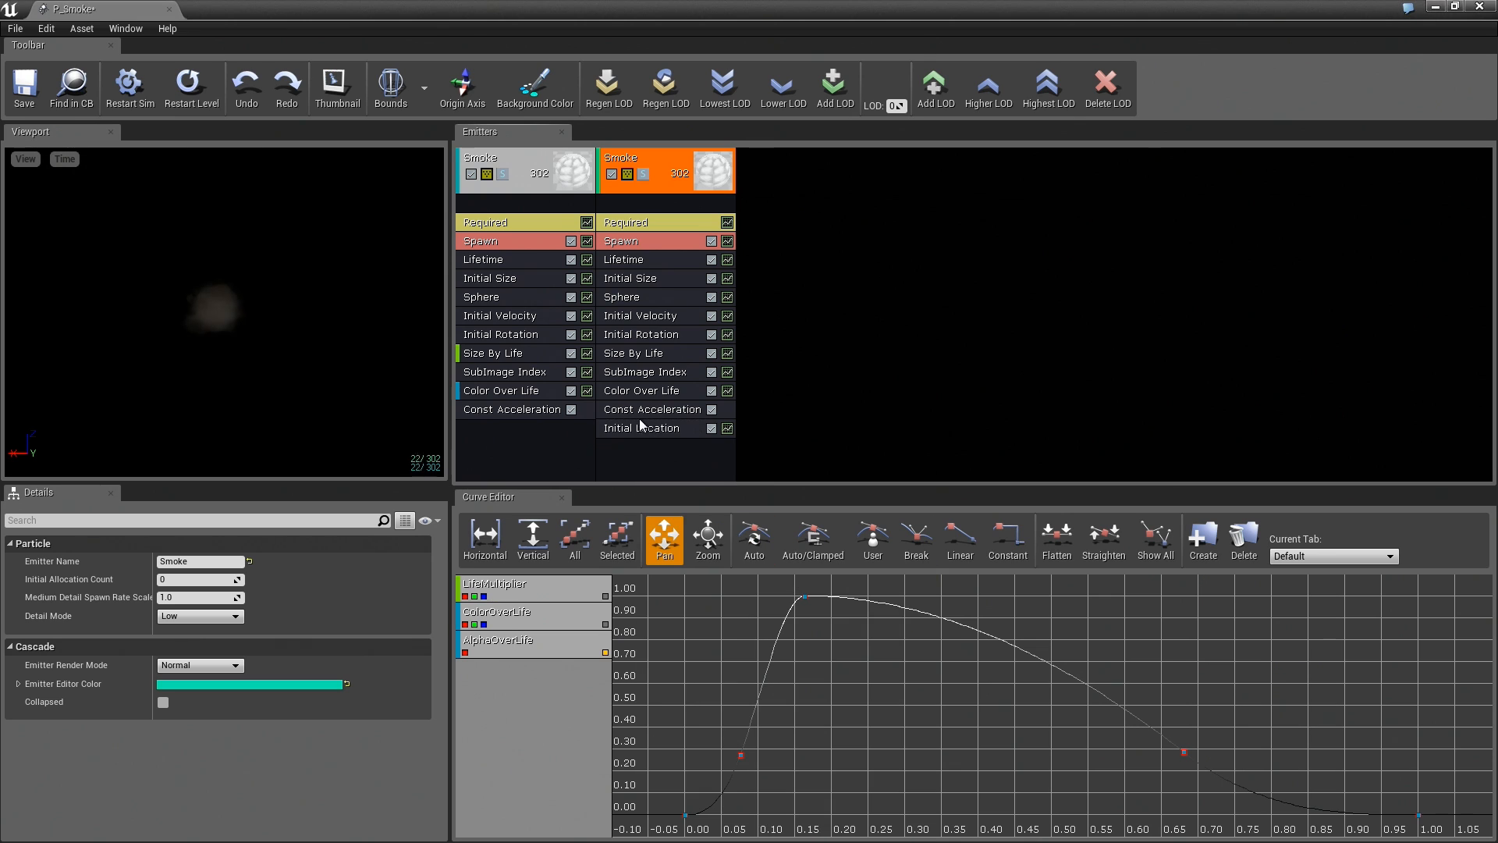
Step: Set the duplicate emitter's Sphere Start Location Constant X to 100.0
left_click(642, 427)
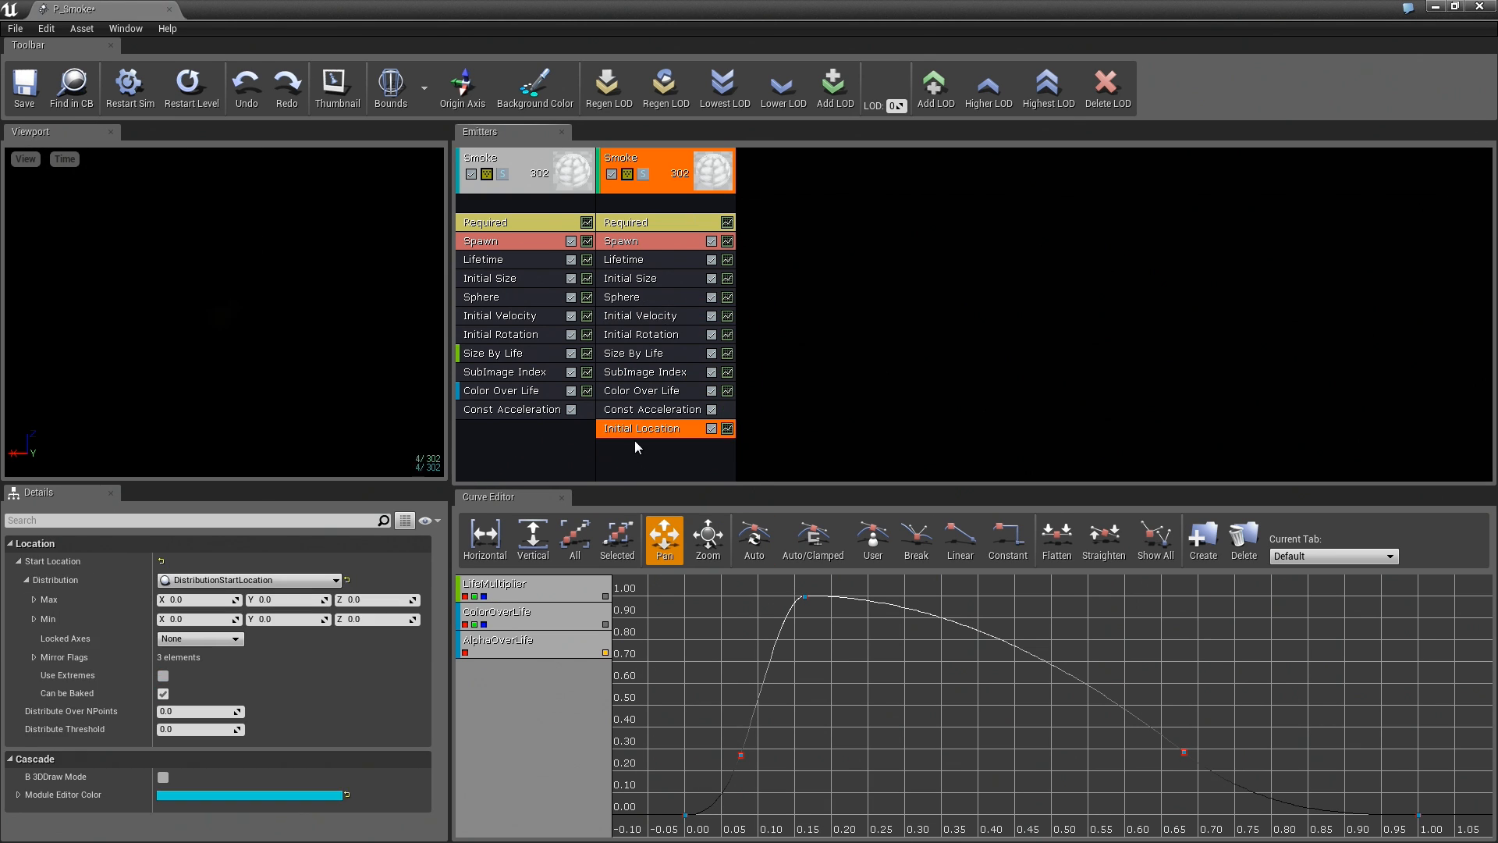
left_click(630, 297)
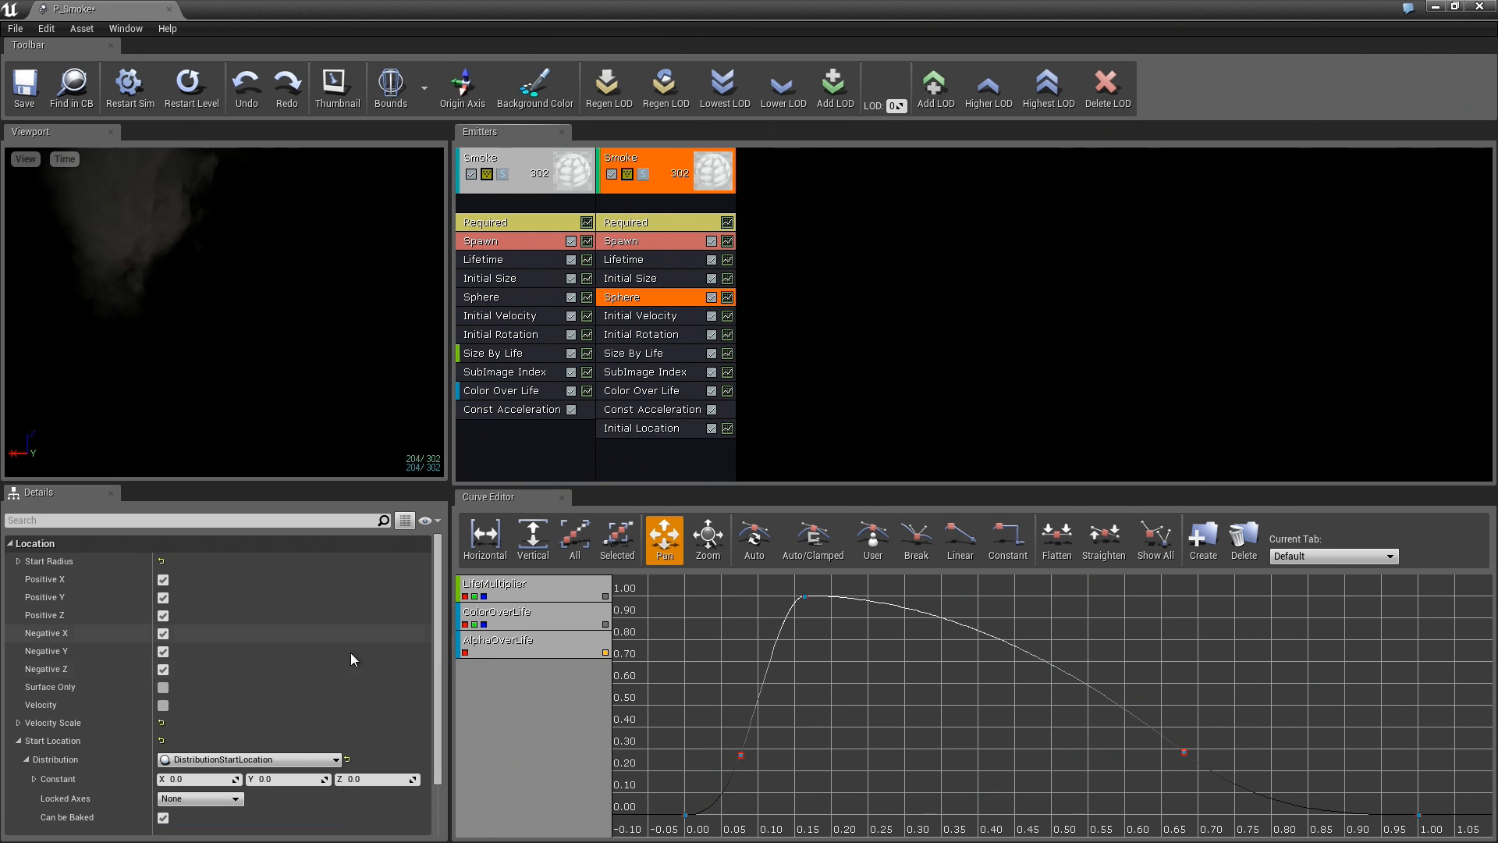
left_click(639, 427)
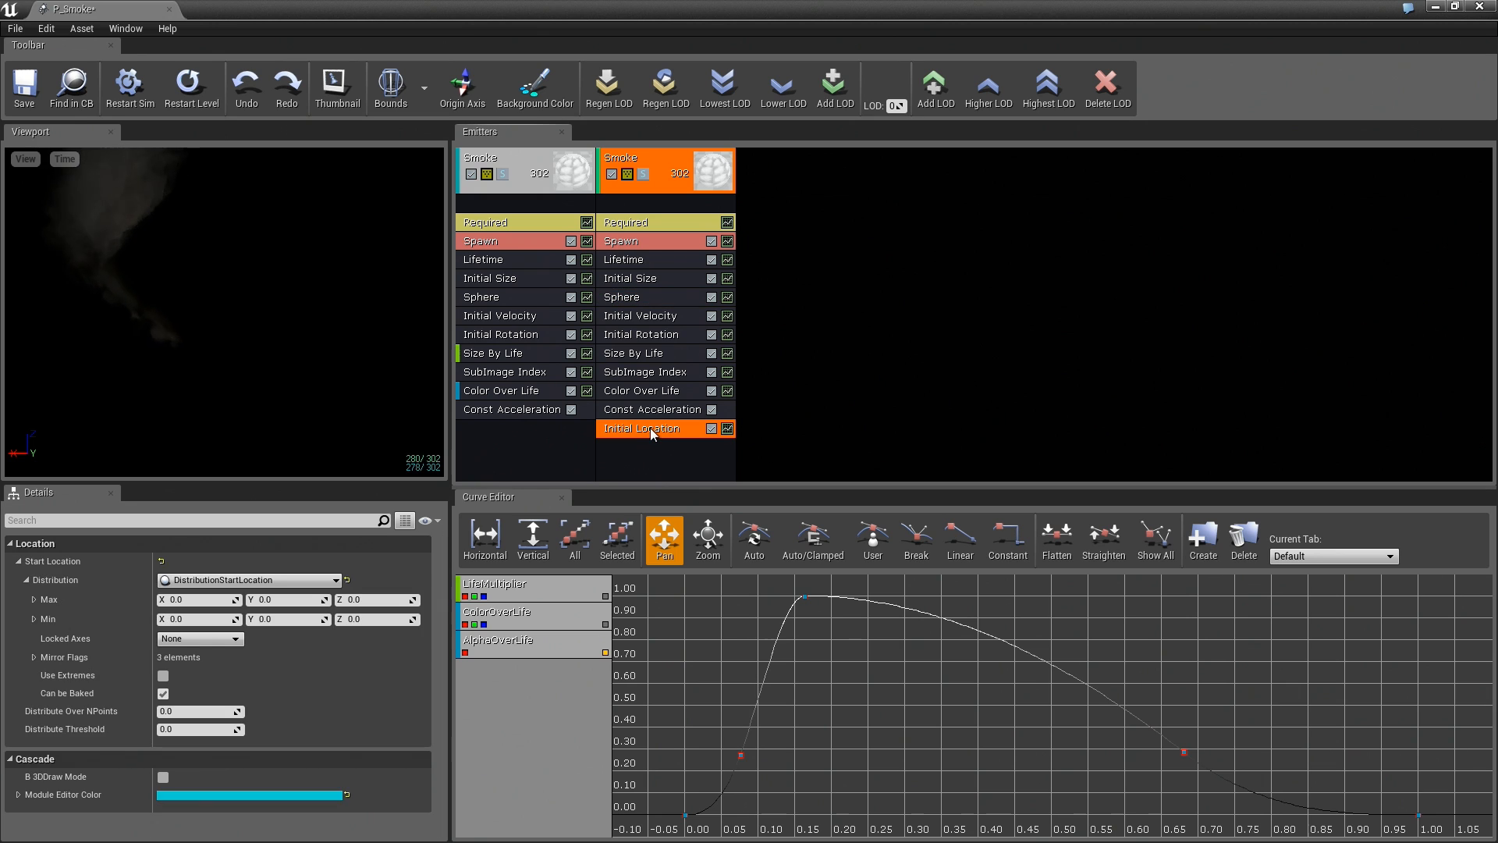
left_click(622, 296)
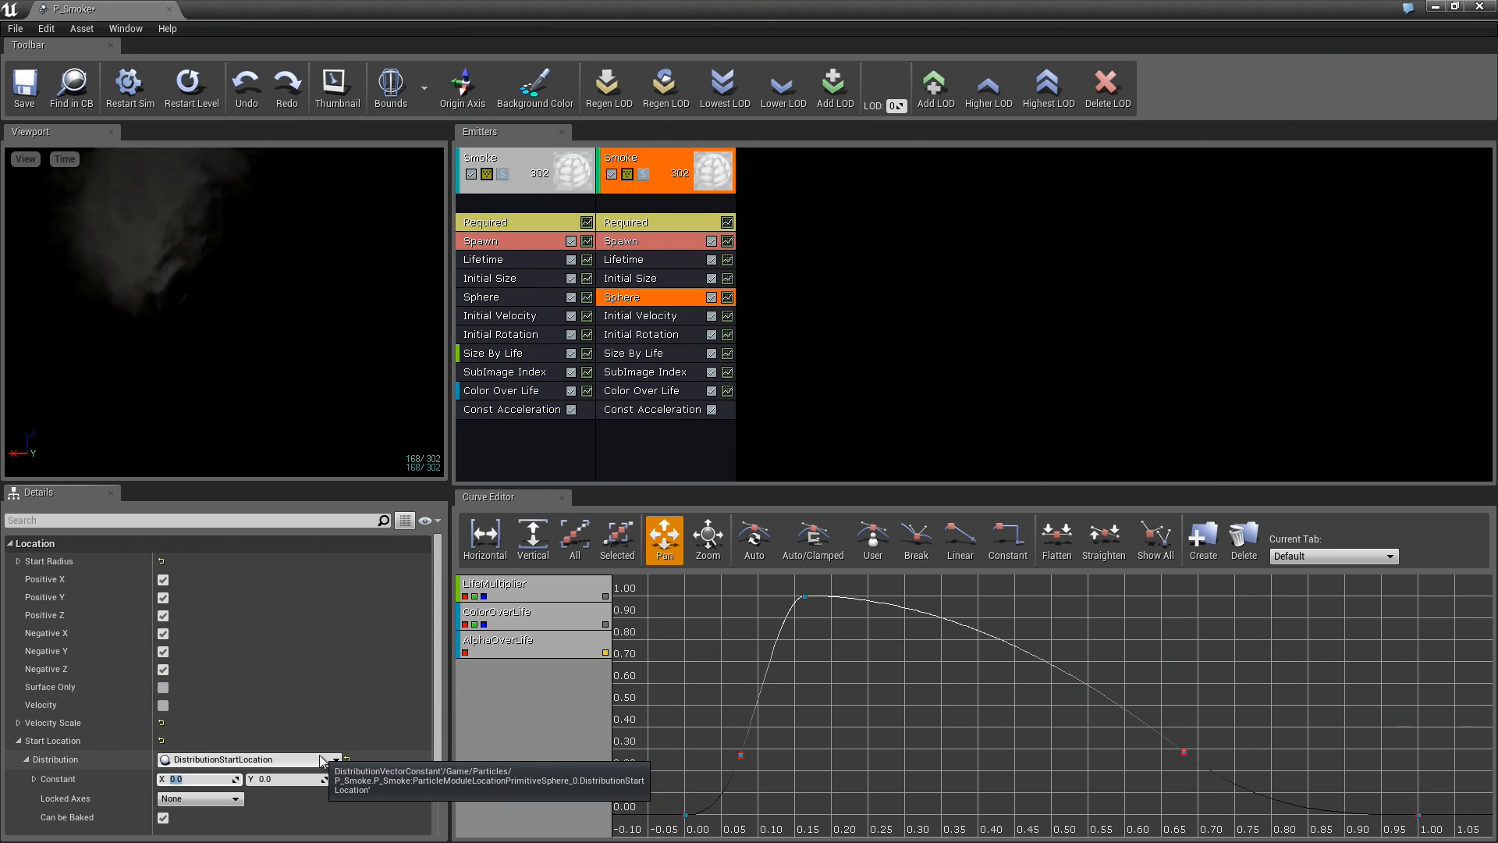
type("100.0")
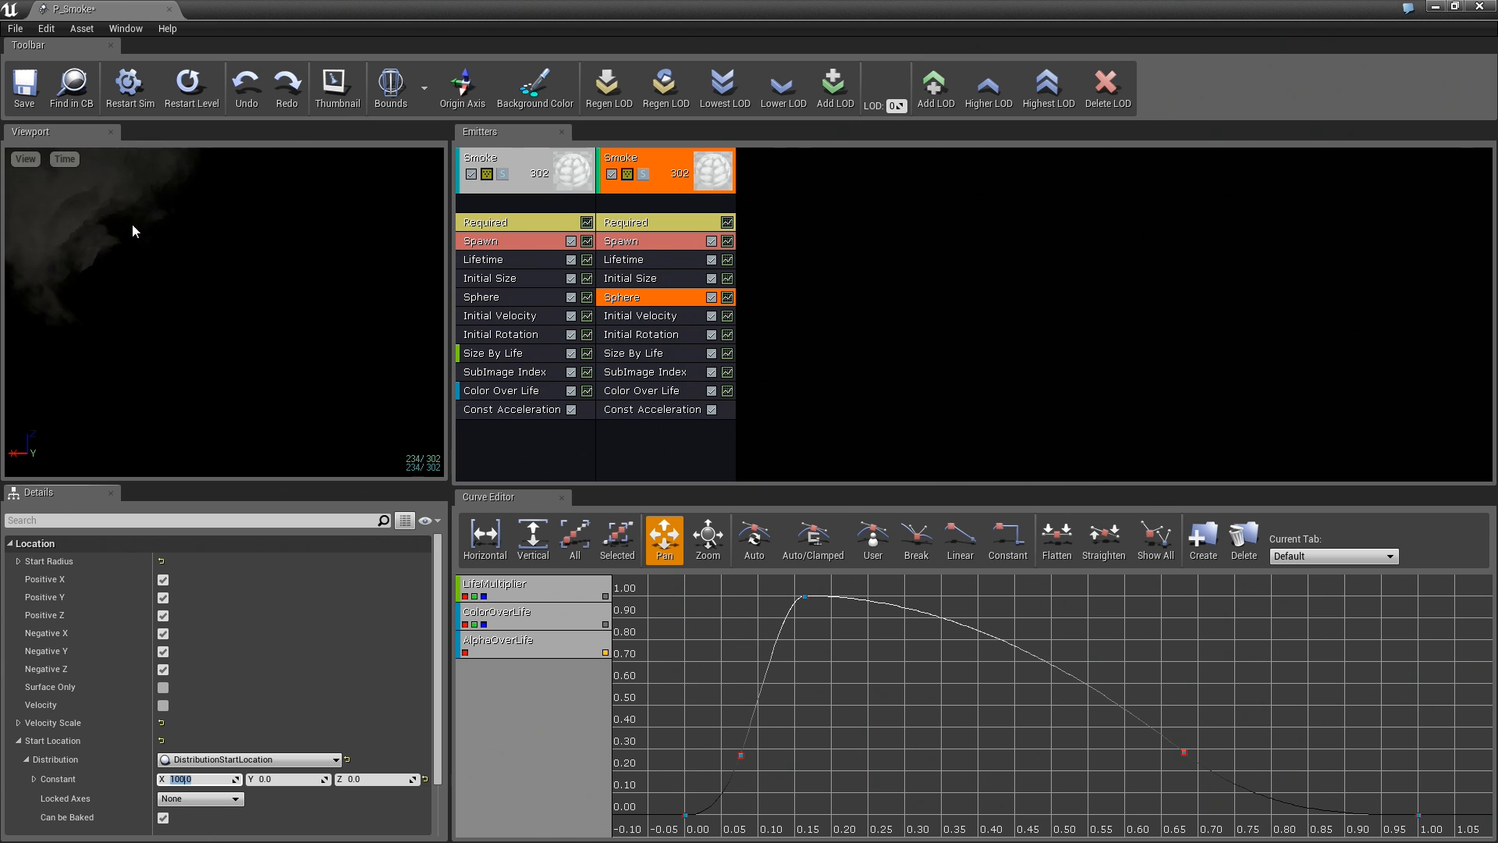
left_click(536, 84)
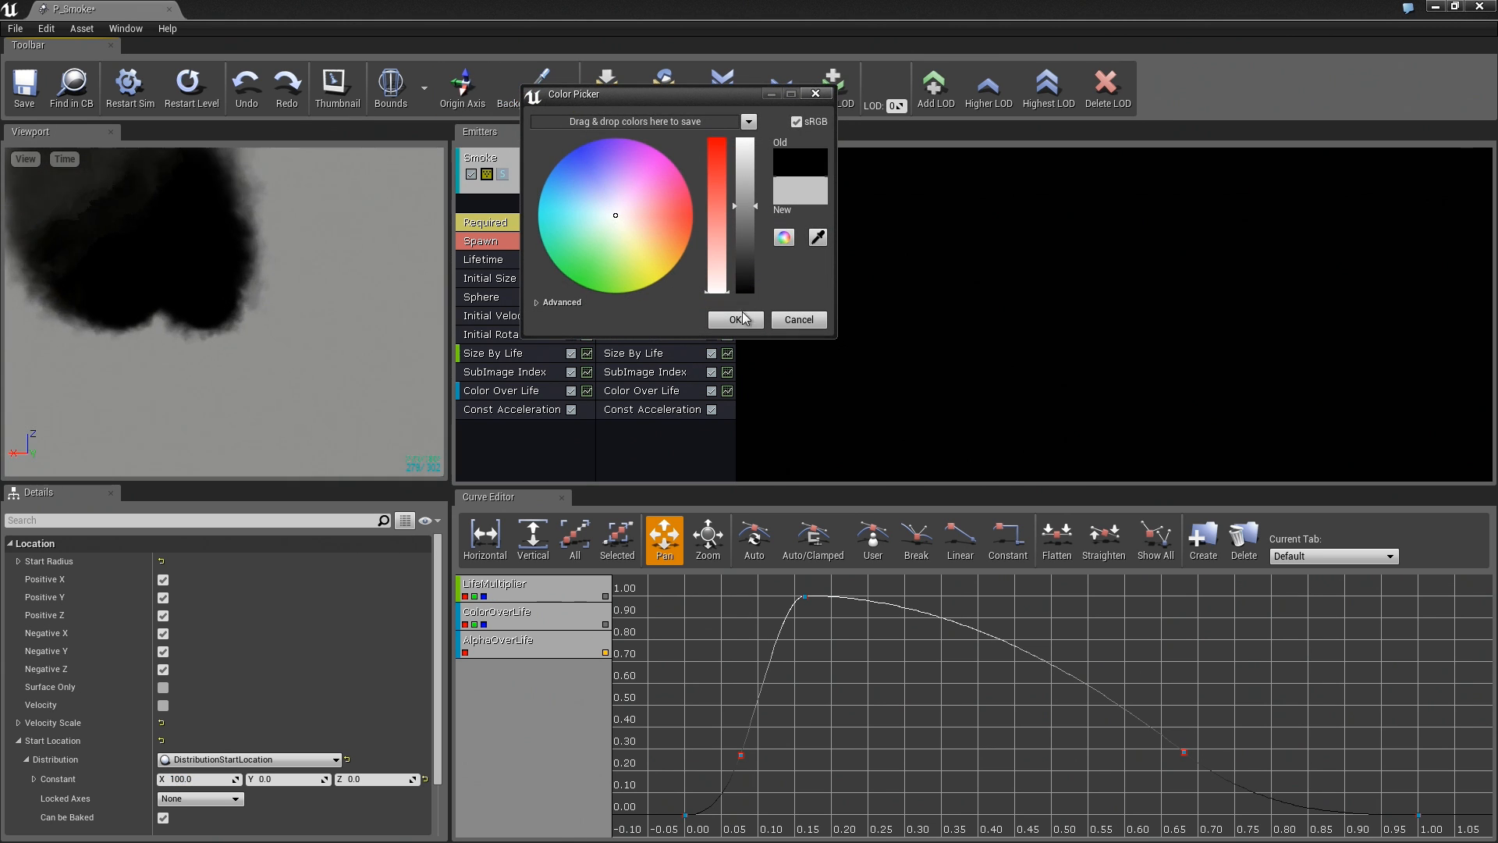
Step: Lighten the preview background, set Color Over Life point 0 Out Val X to 20.0, and Sphere X to 200.0
left_click(736, 319)
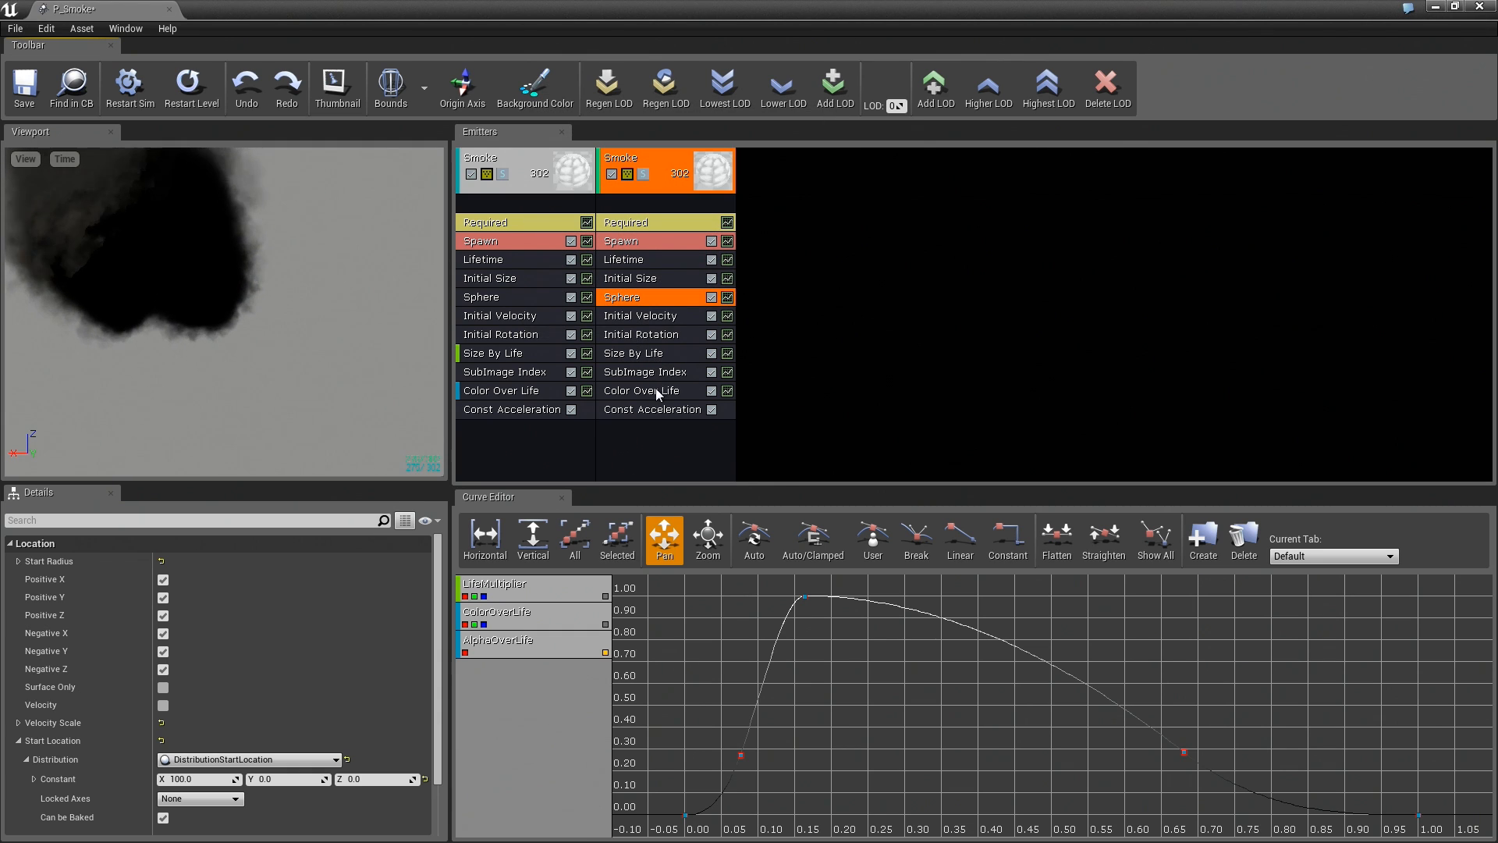
left_click(641, 390)
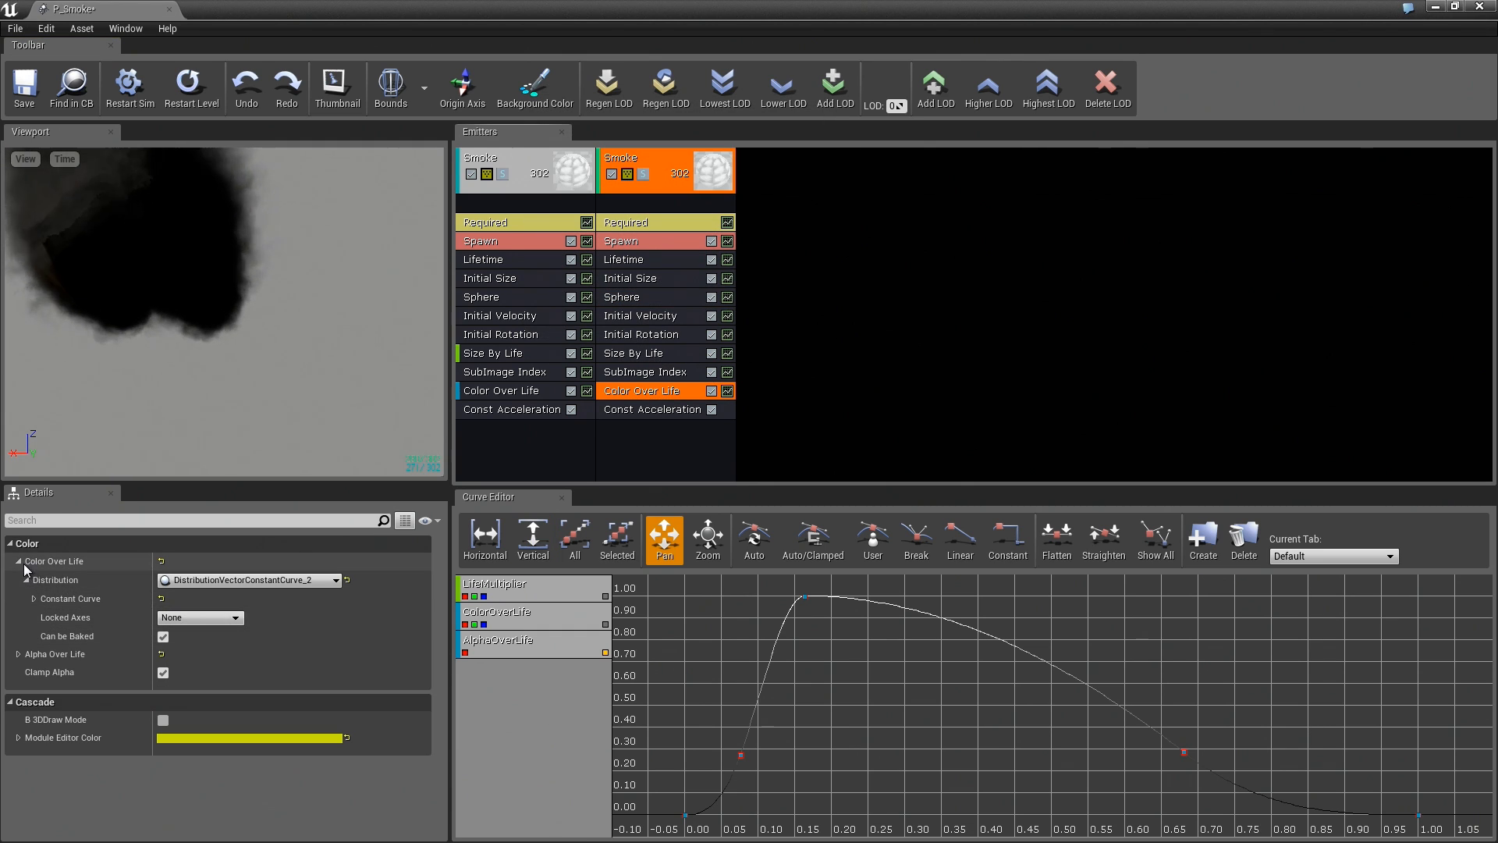
left_click(31, 598)
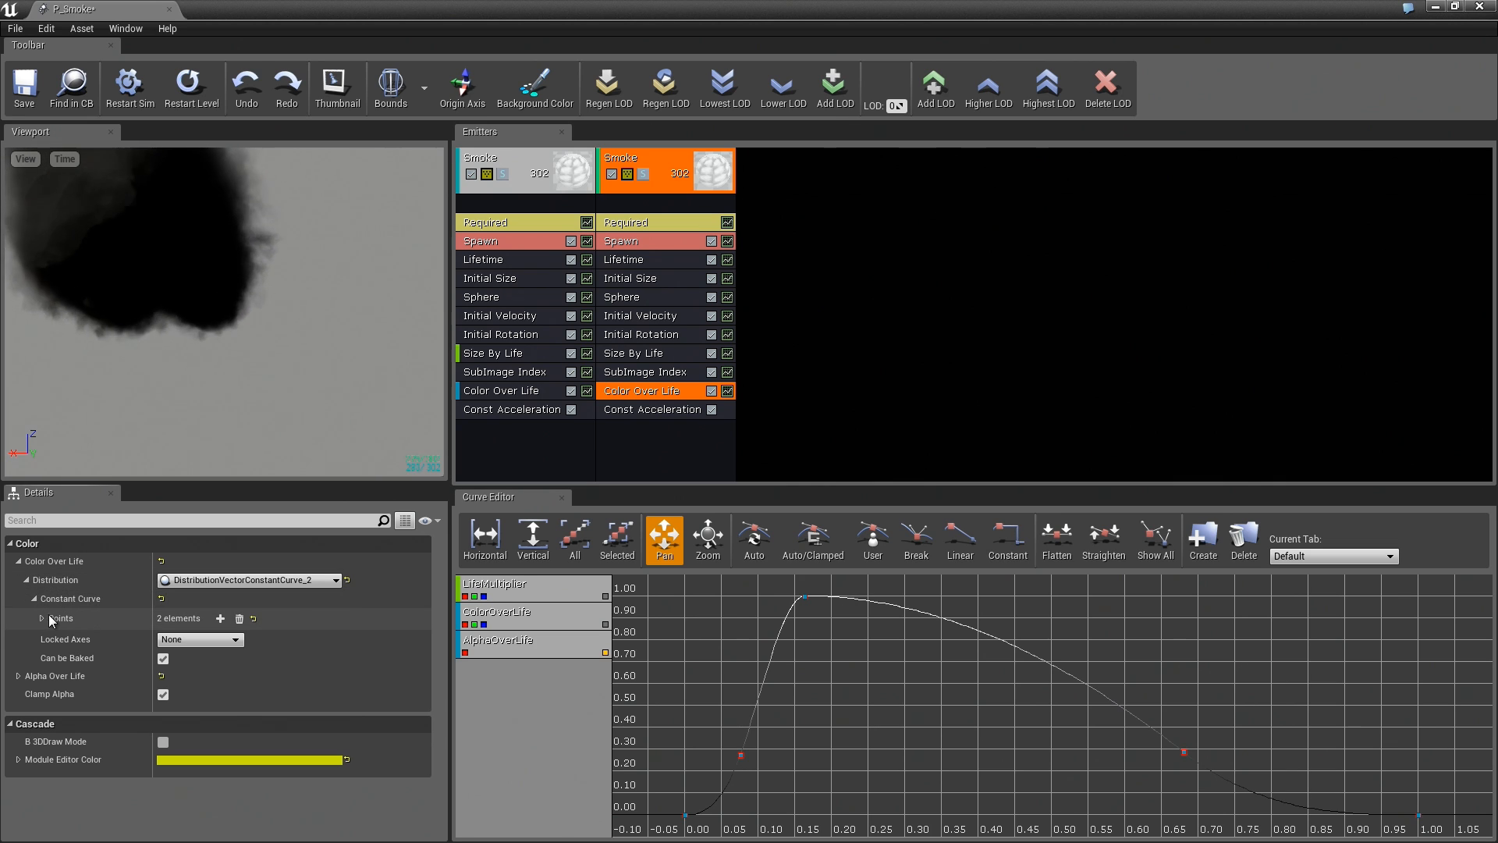
left_click(42, 618)
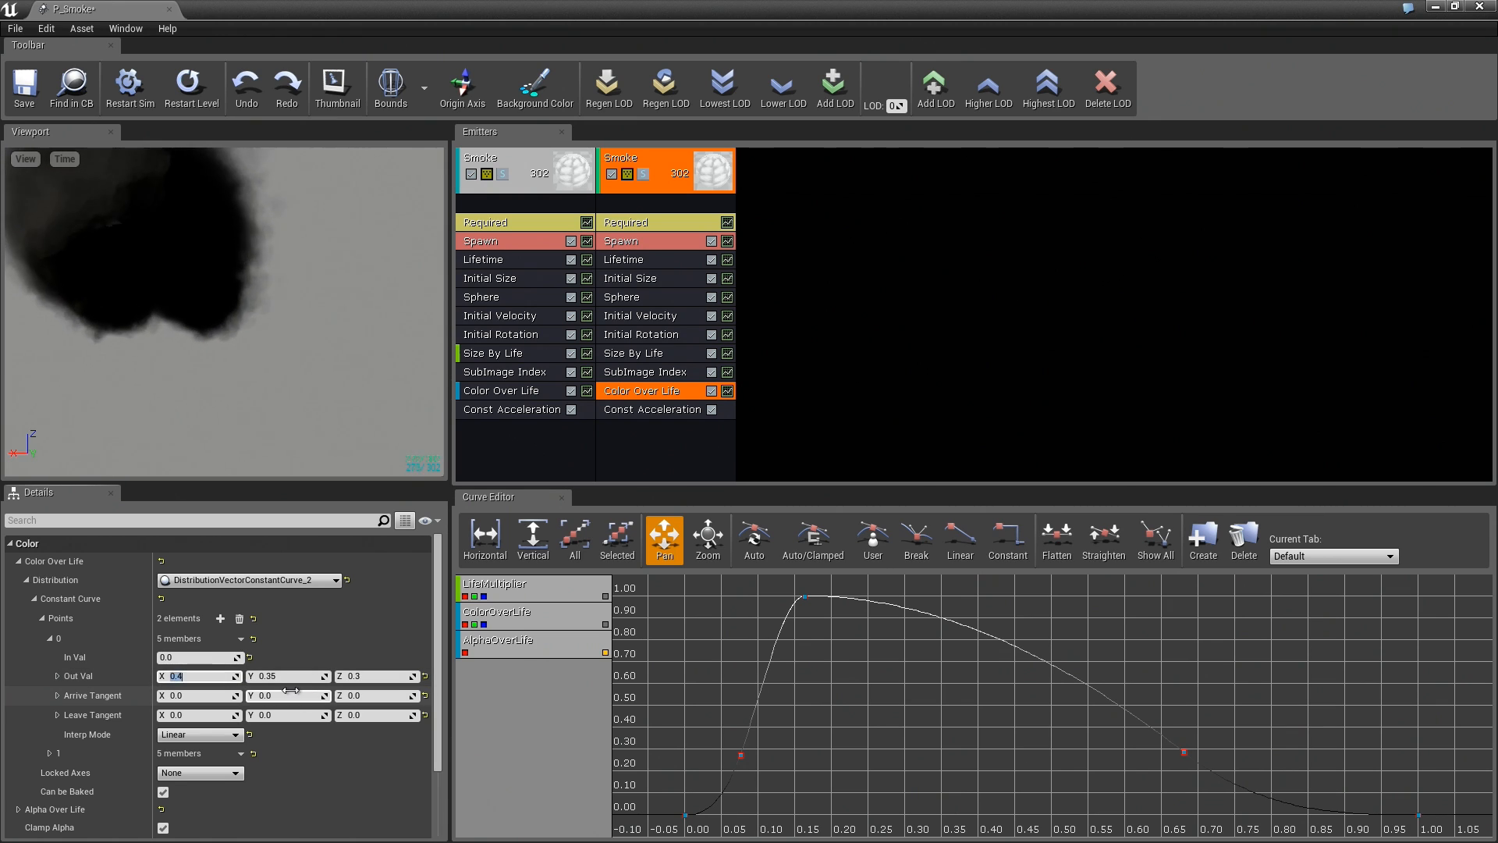
type("20.0")
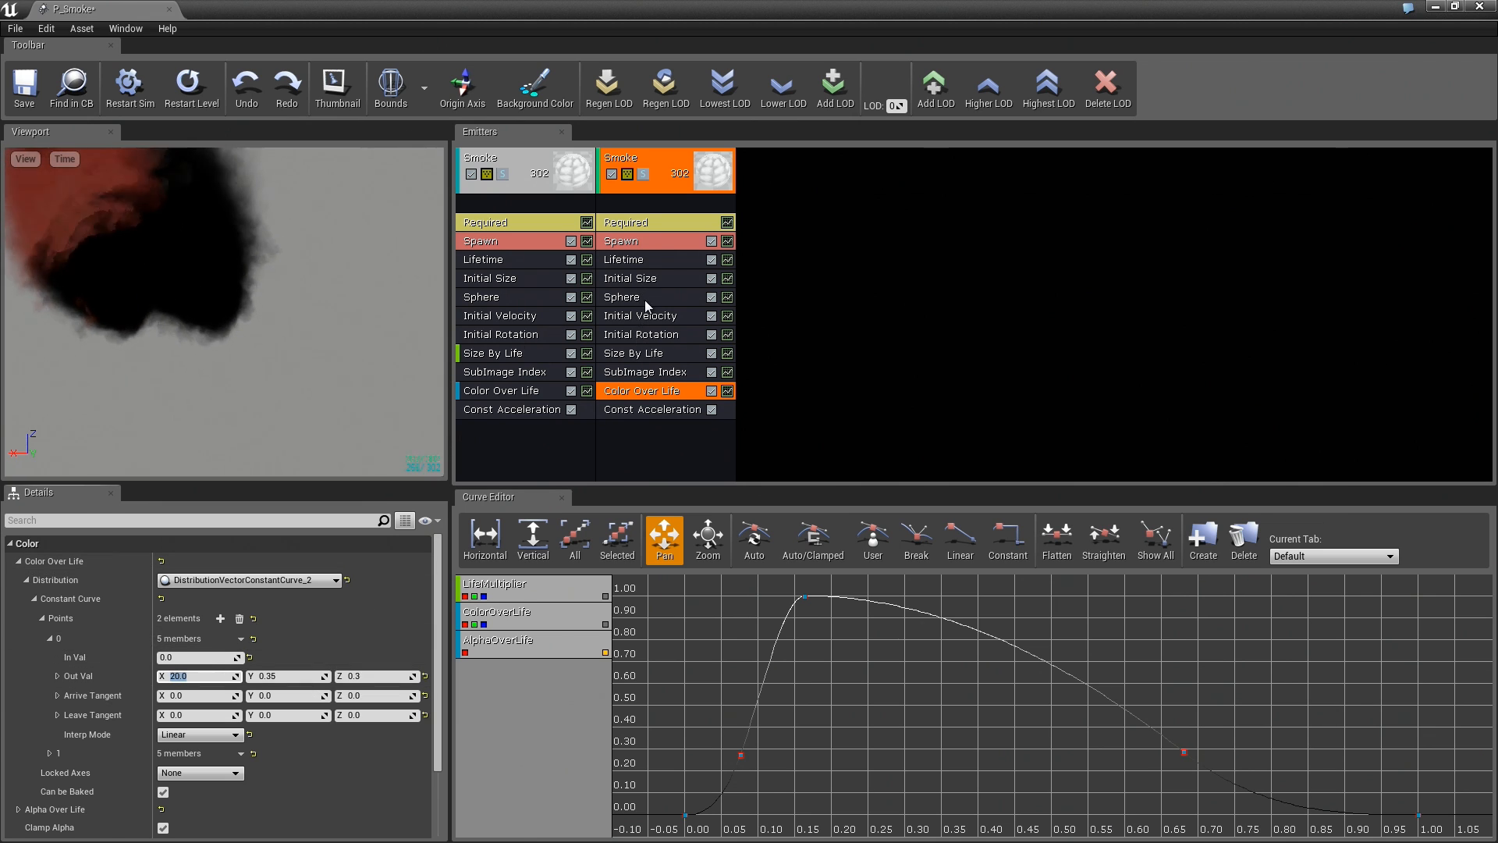
left_click(621, 297)
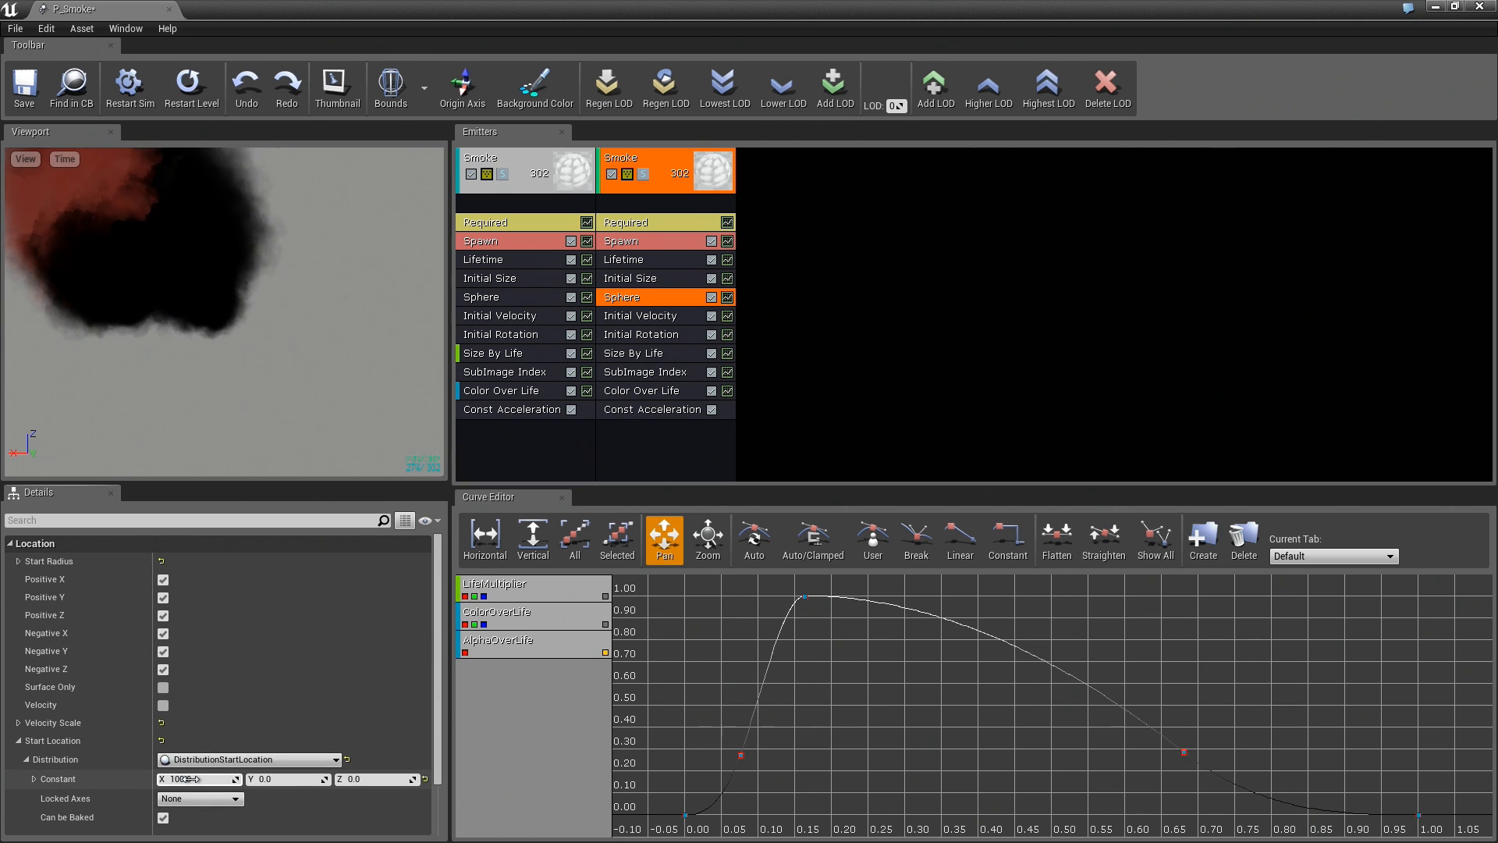
type("200.0")
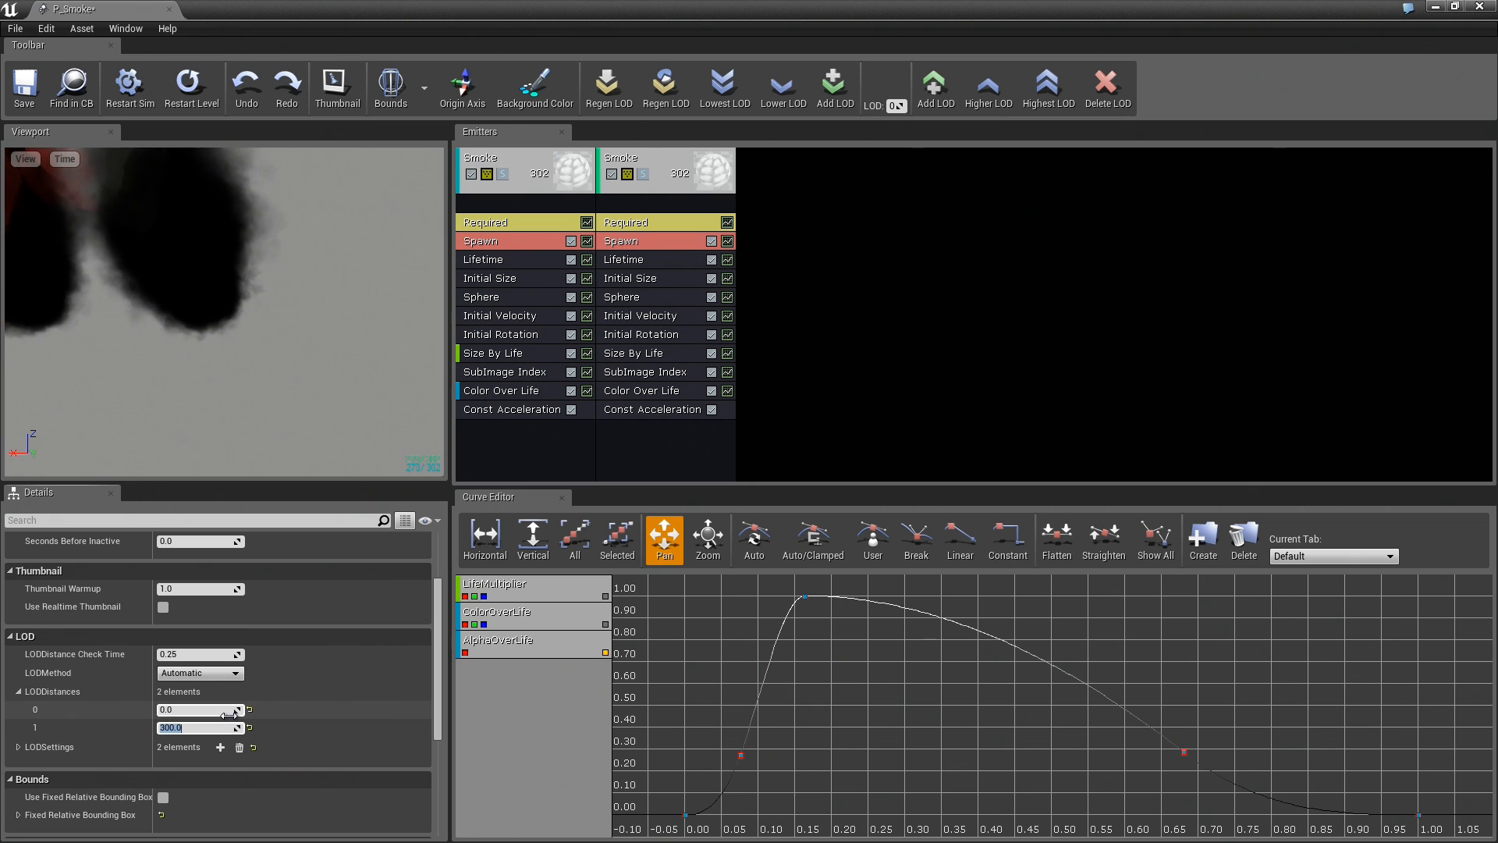
Step: Set the second LOD distance to 1000, disable the red emitter there, and set Lifetime to 4.0–5.0
type("1000")
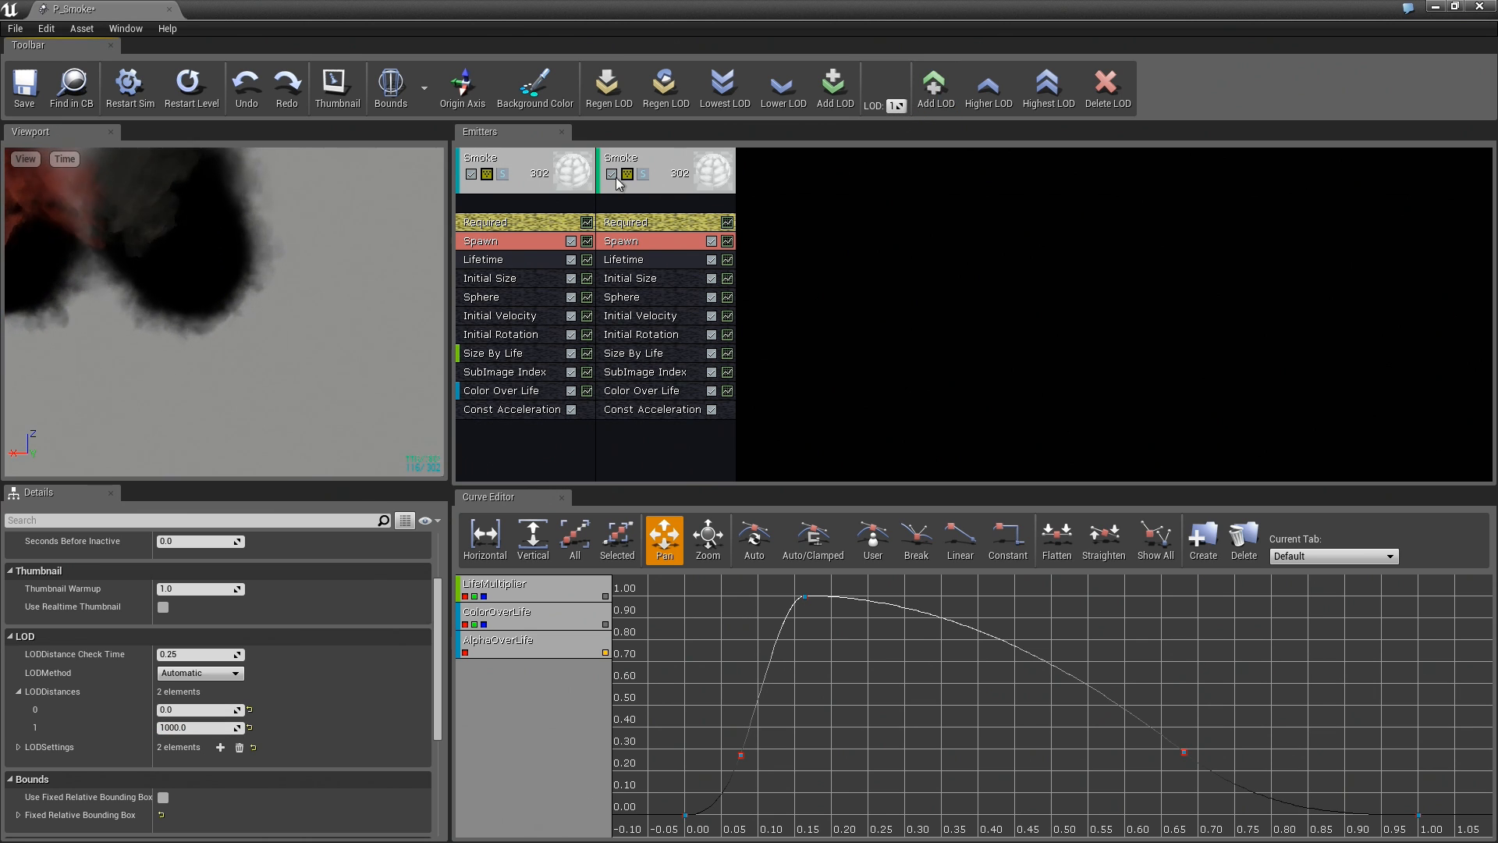
left_click(612, 174)
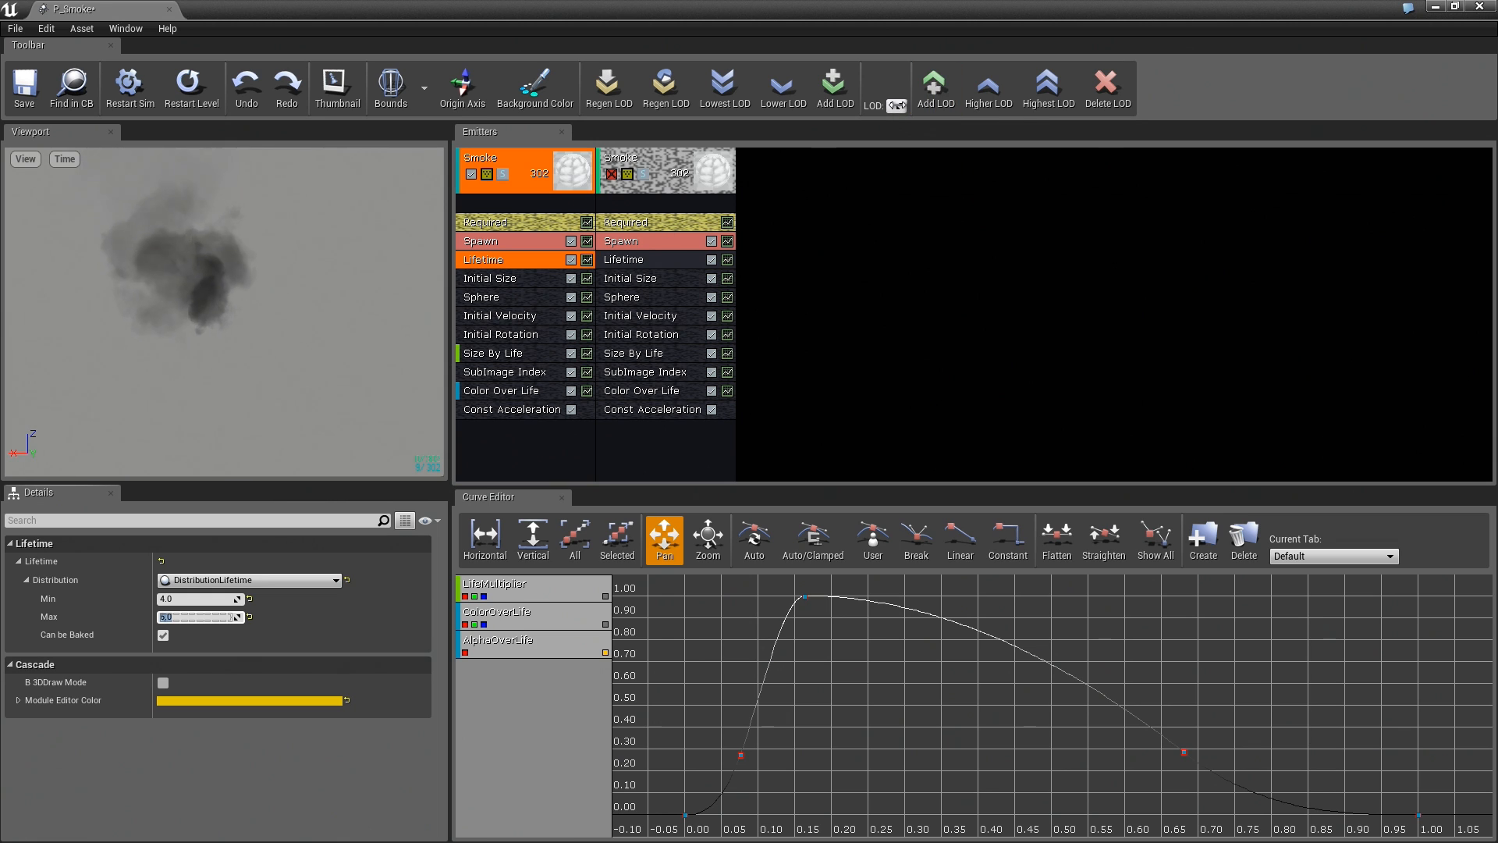
type("5.0")
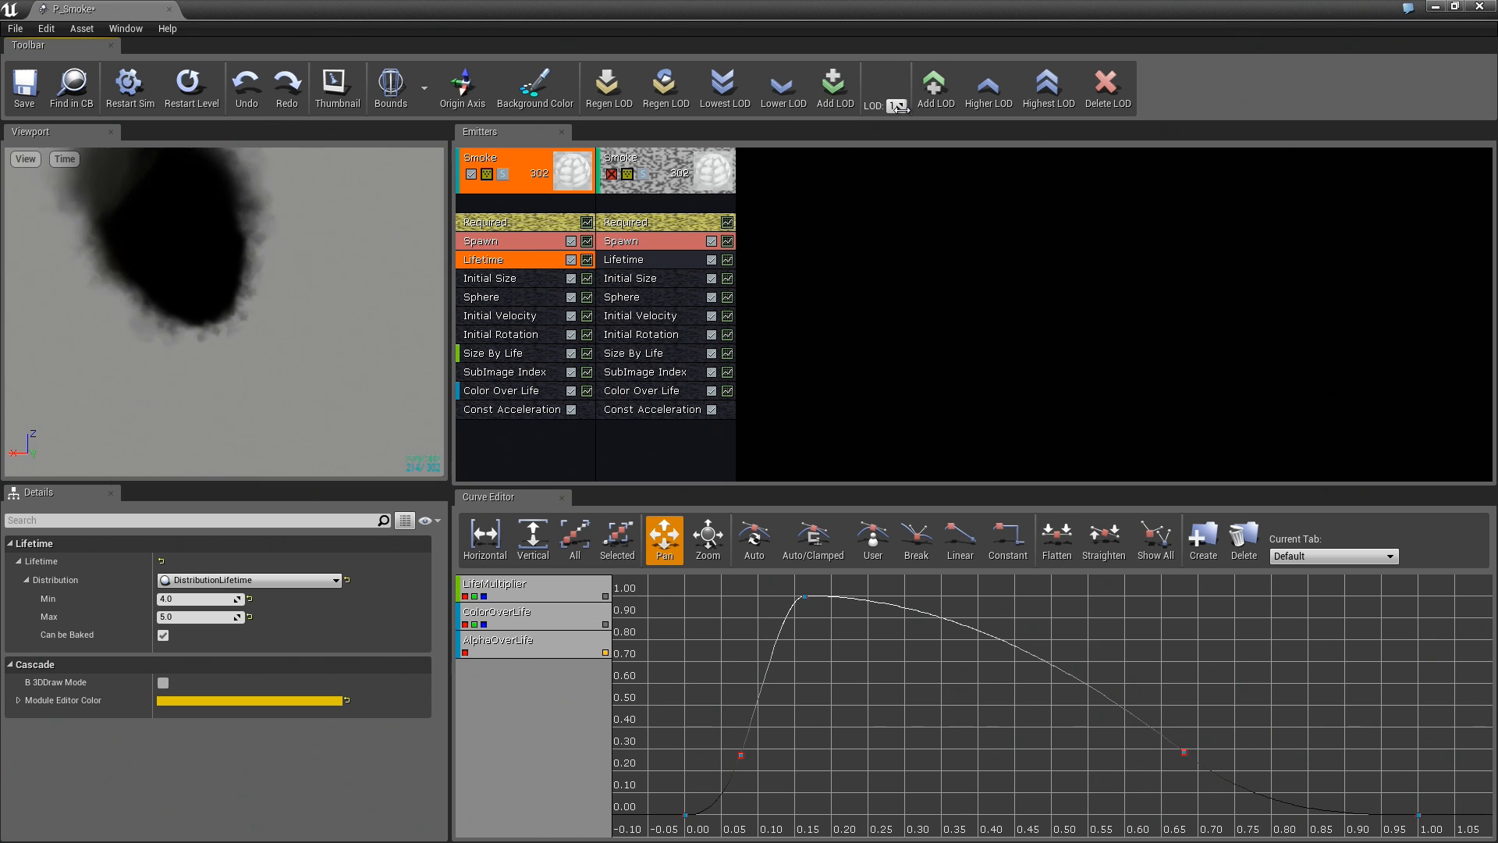
left_click(128, 84)
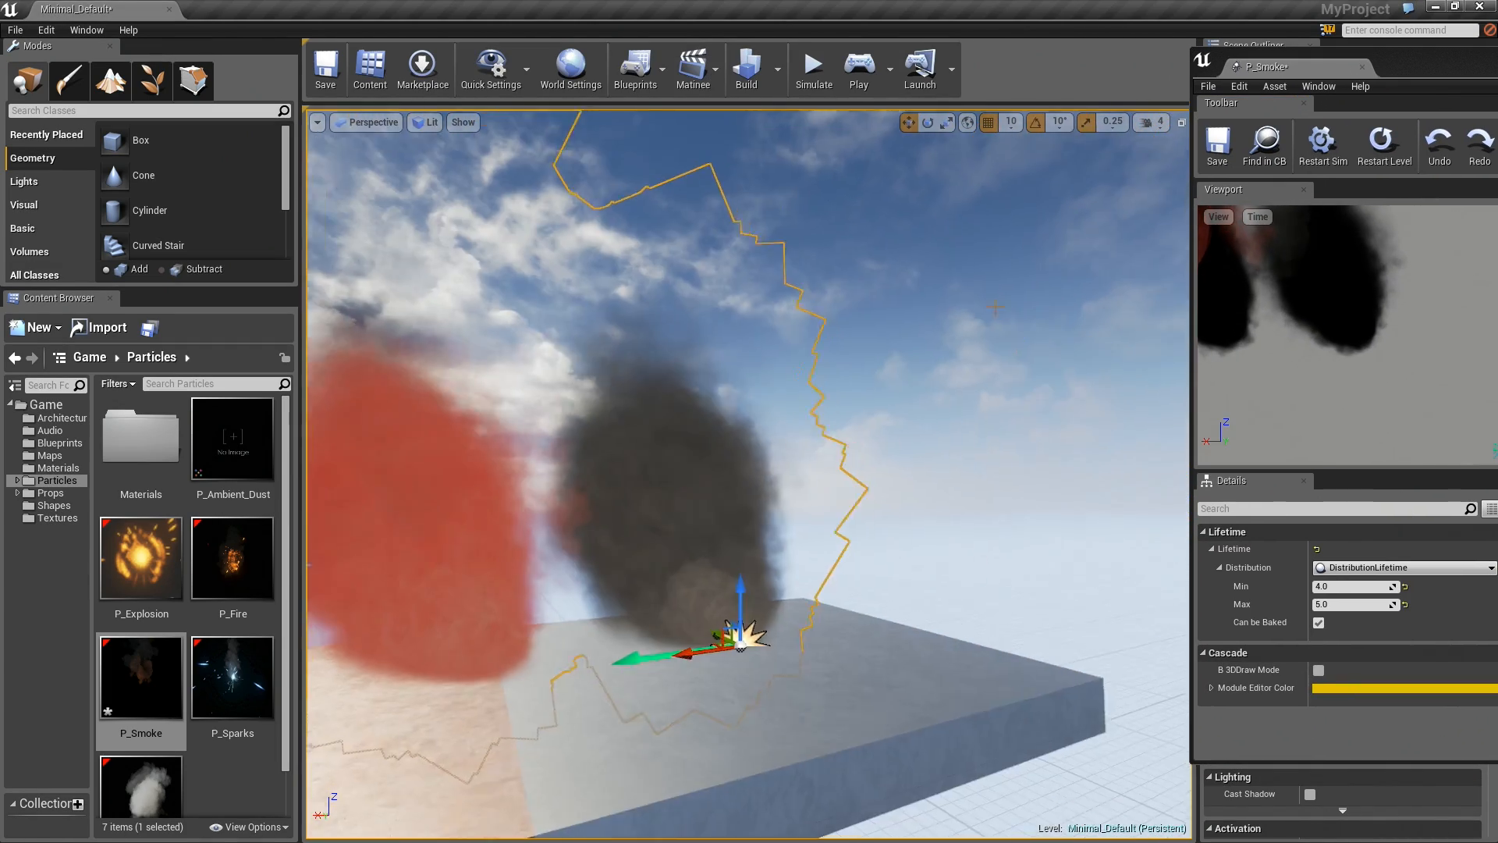
Step: Run the level in Play mode to view the grey and red smoke plumes up close
left_click(857, 67)
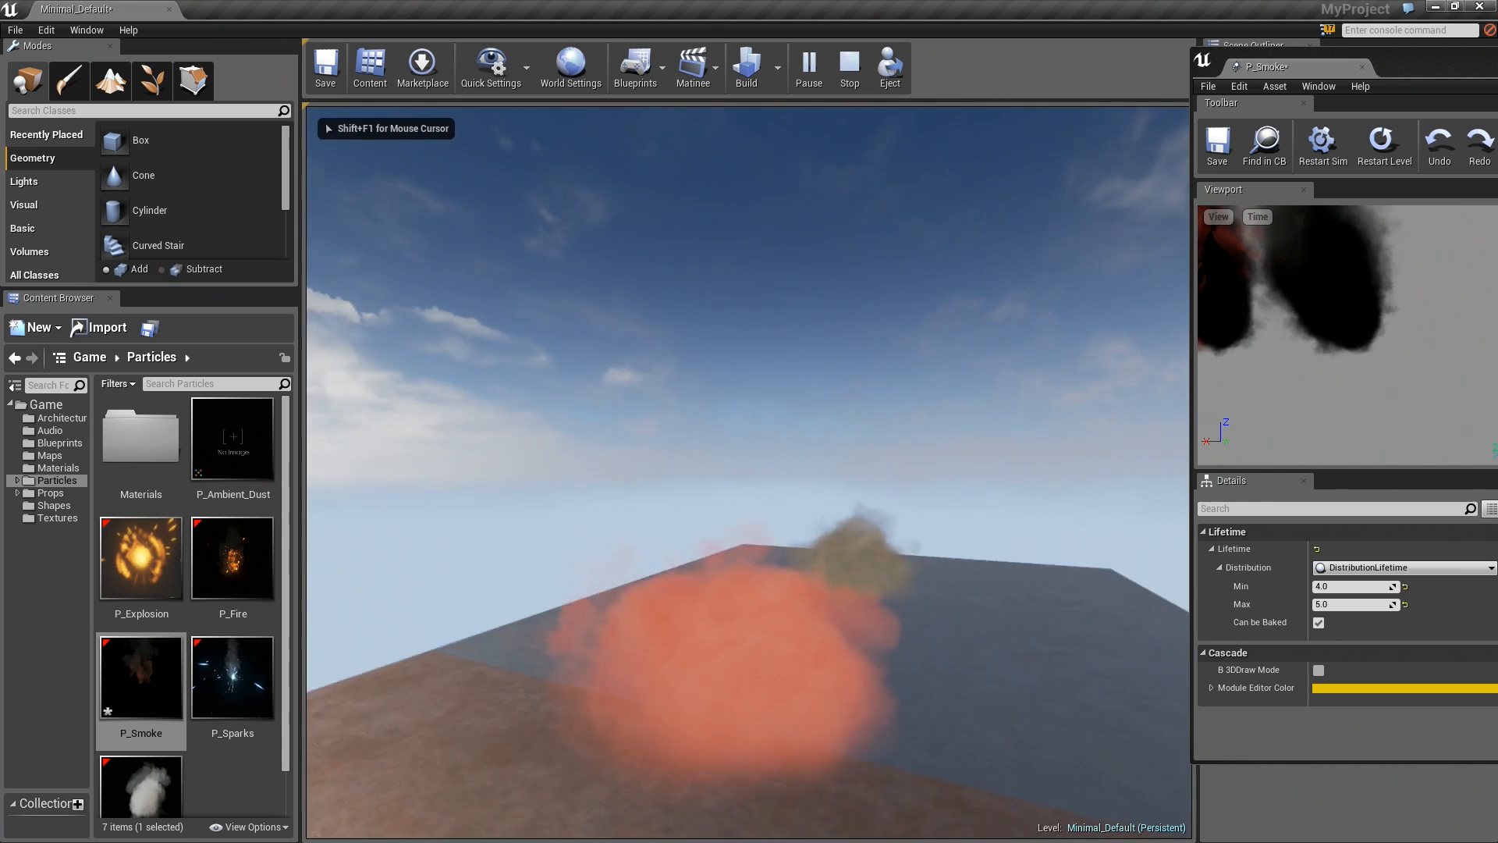